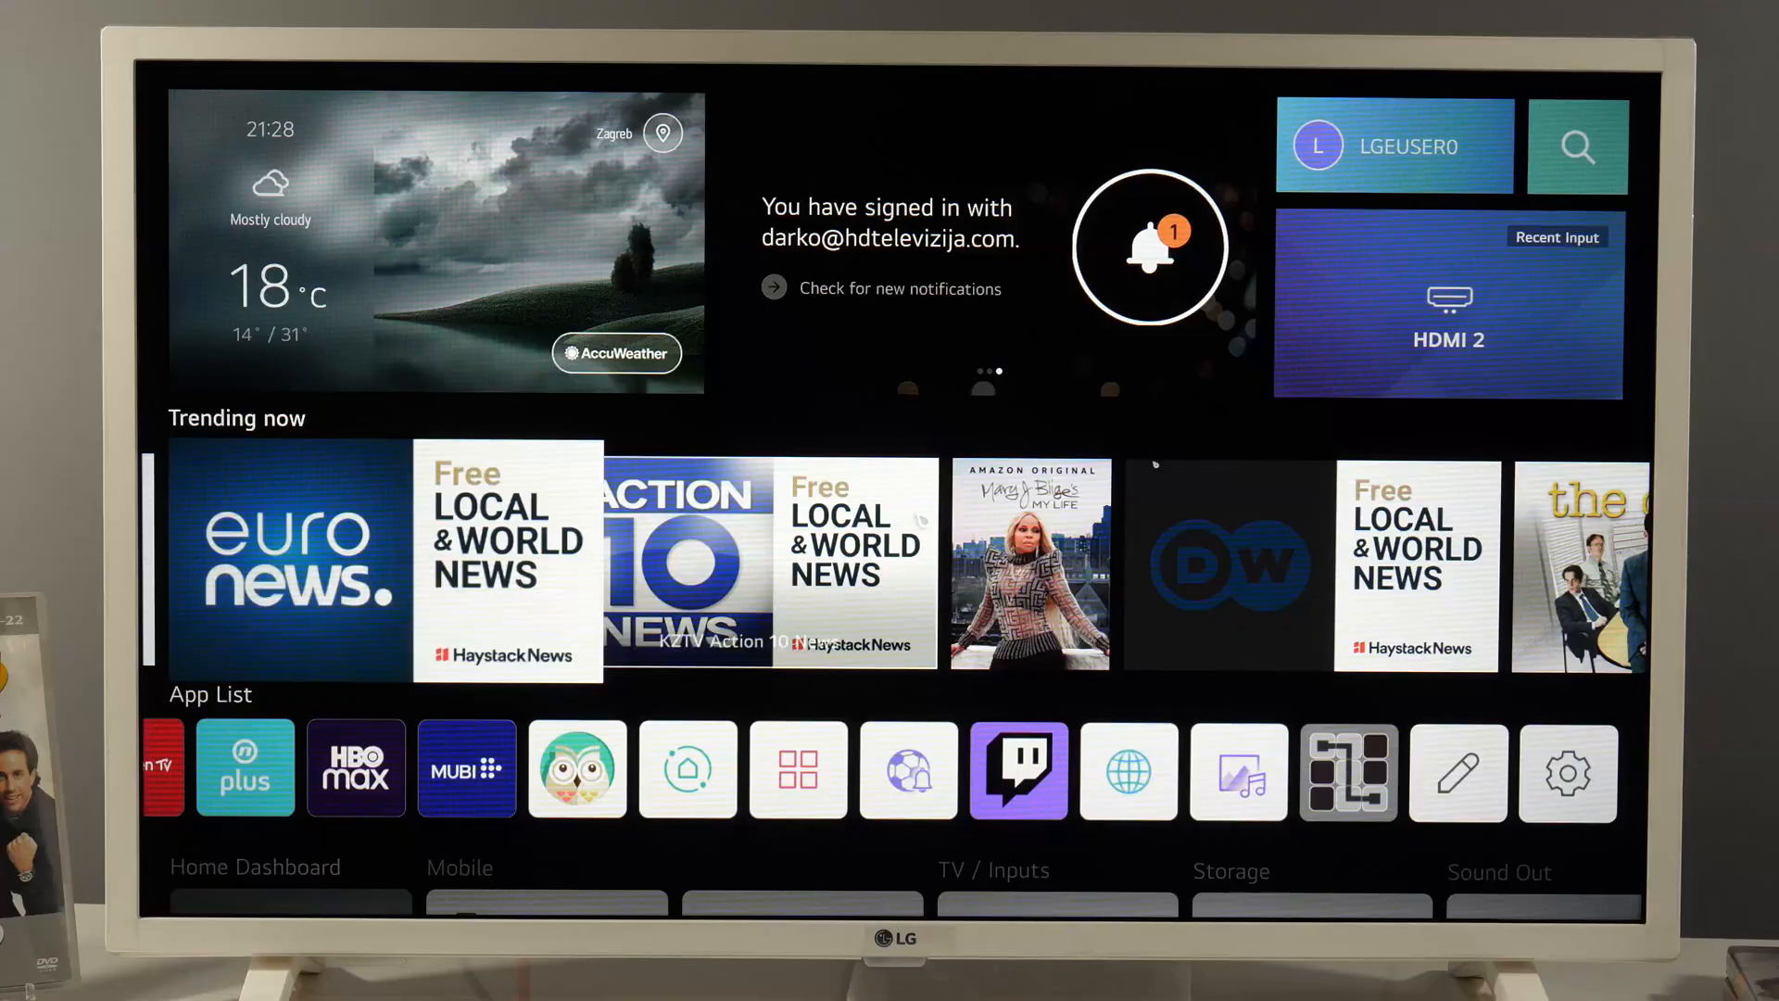
View the pending software update details, then search 'lg support' in the Web Browser
click(1447, 298)
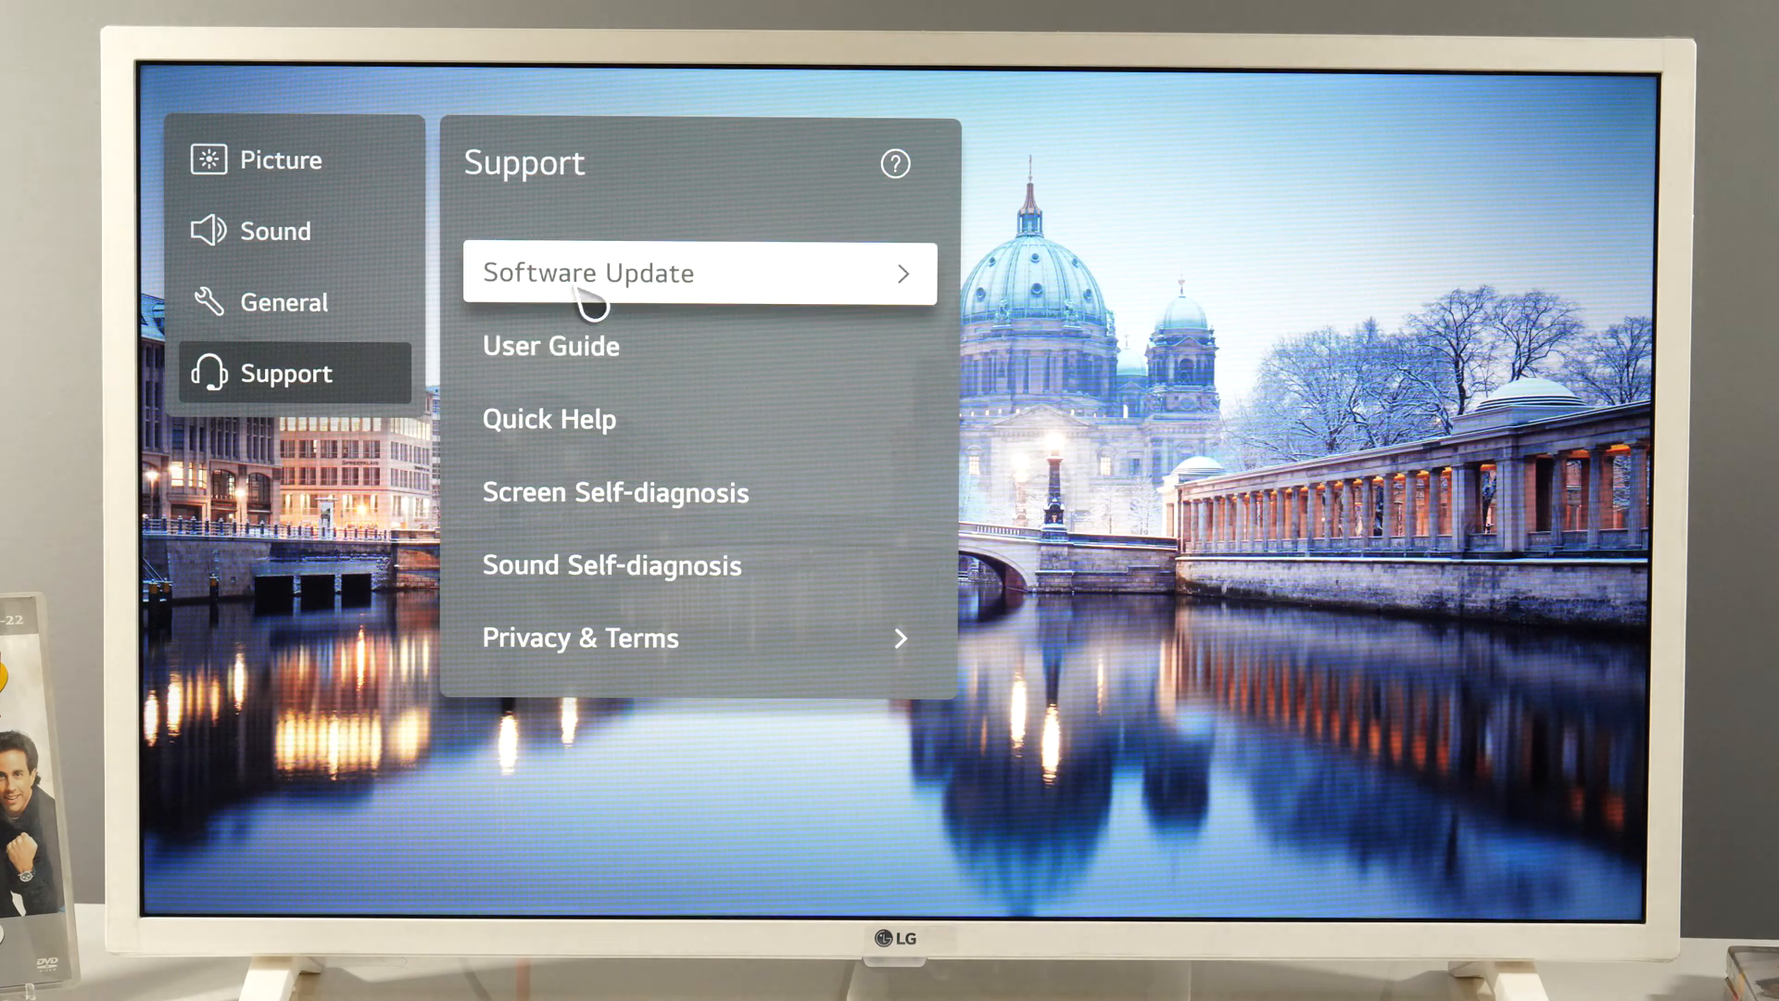
click(701, 272)
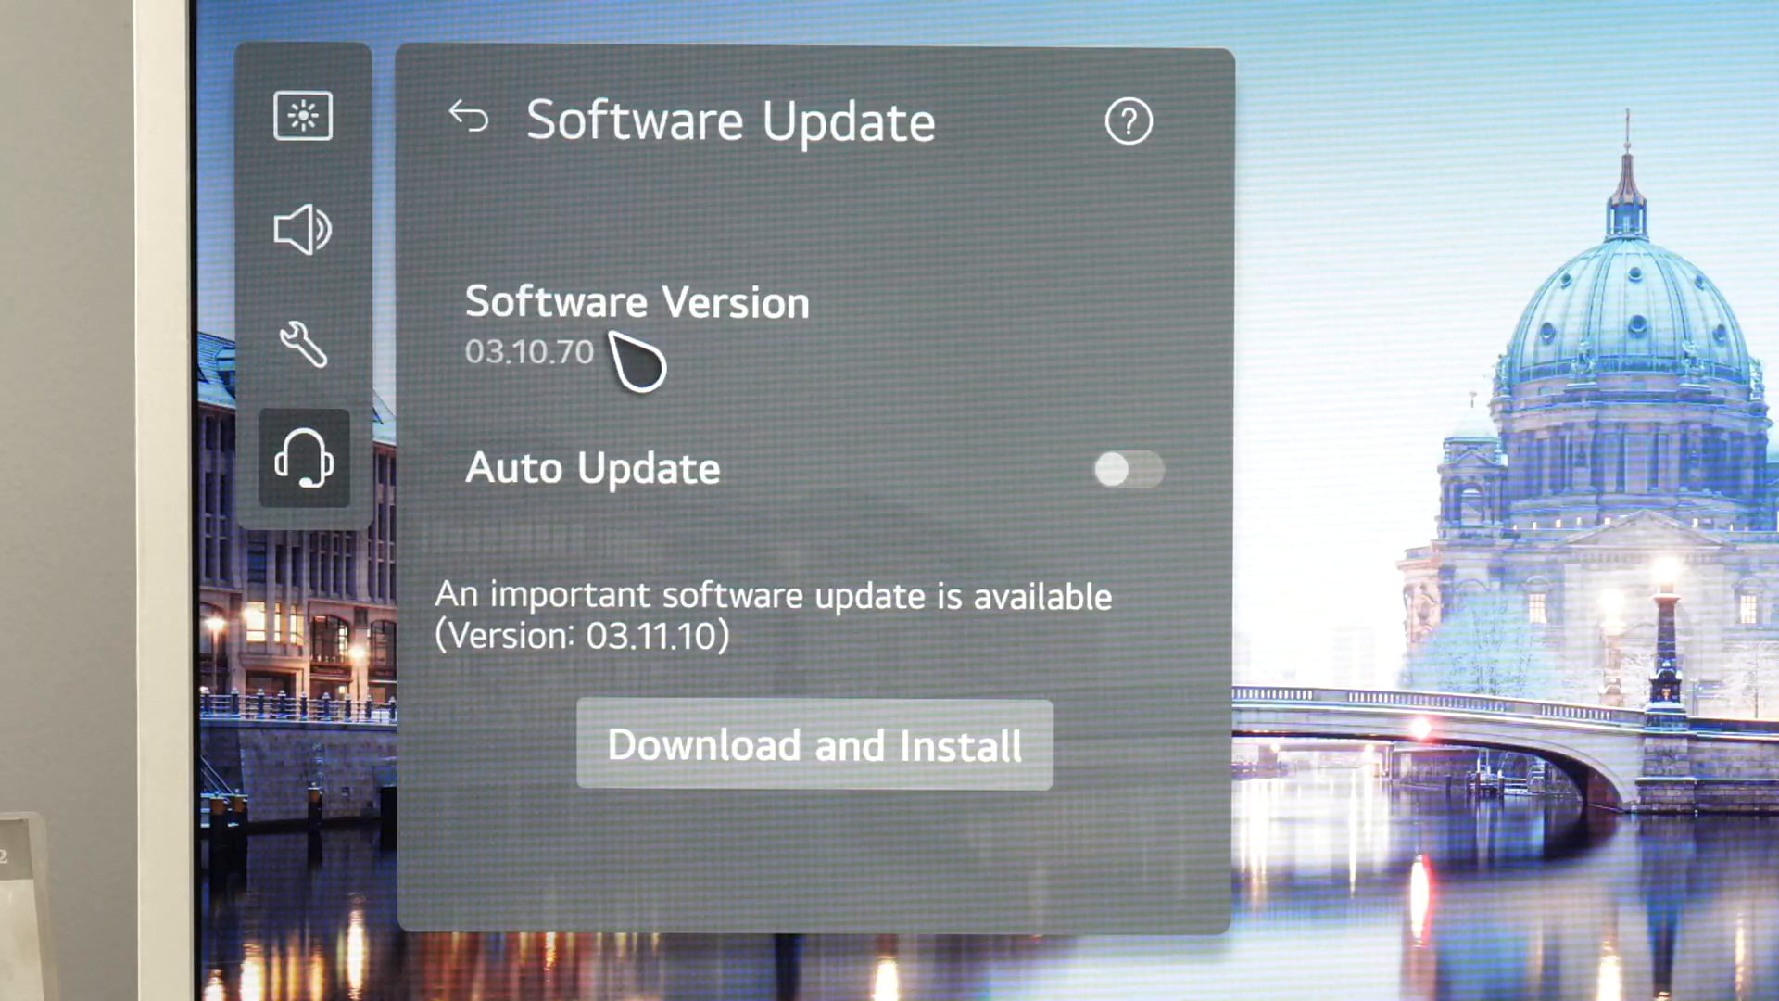
mouse_move(664, 636)
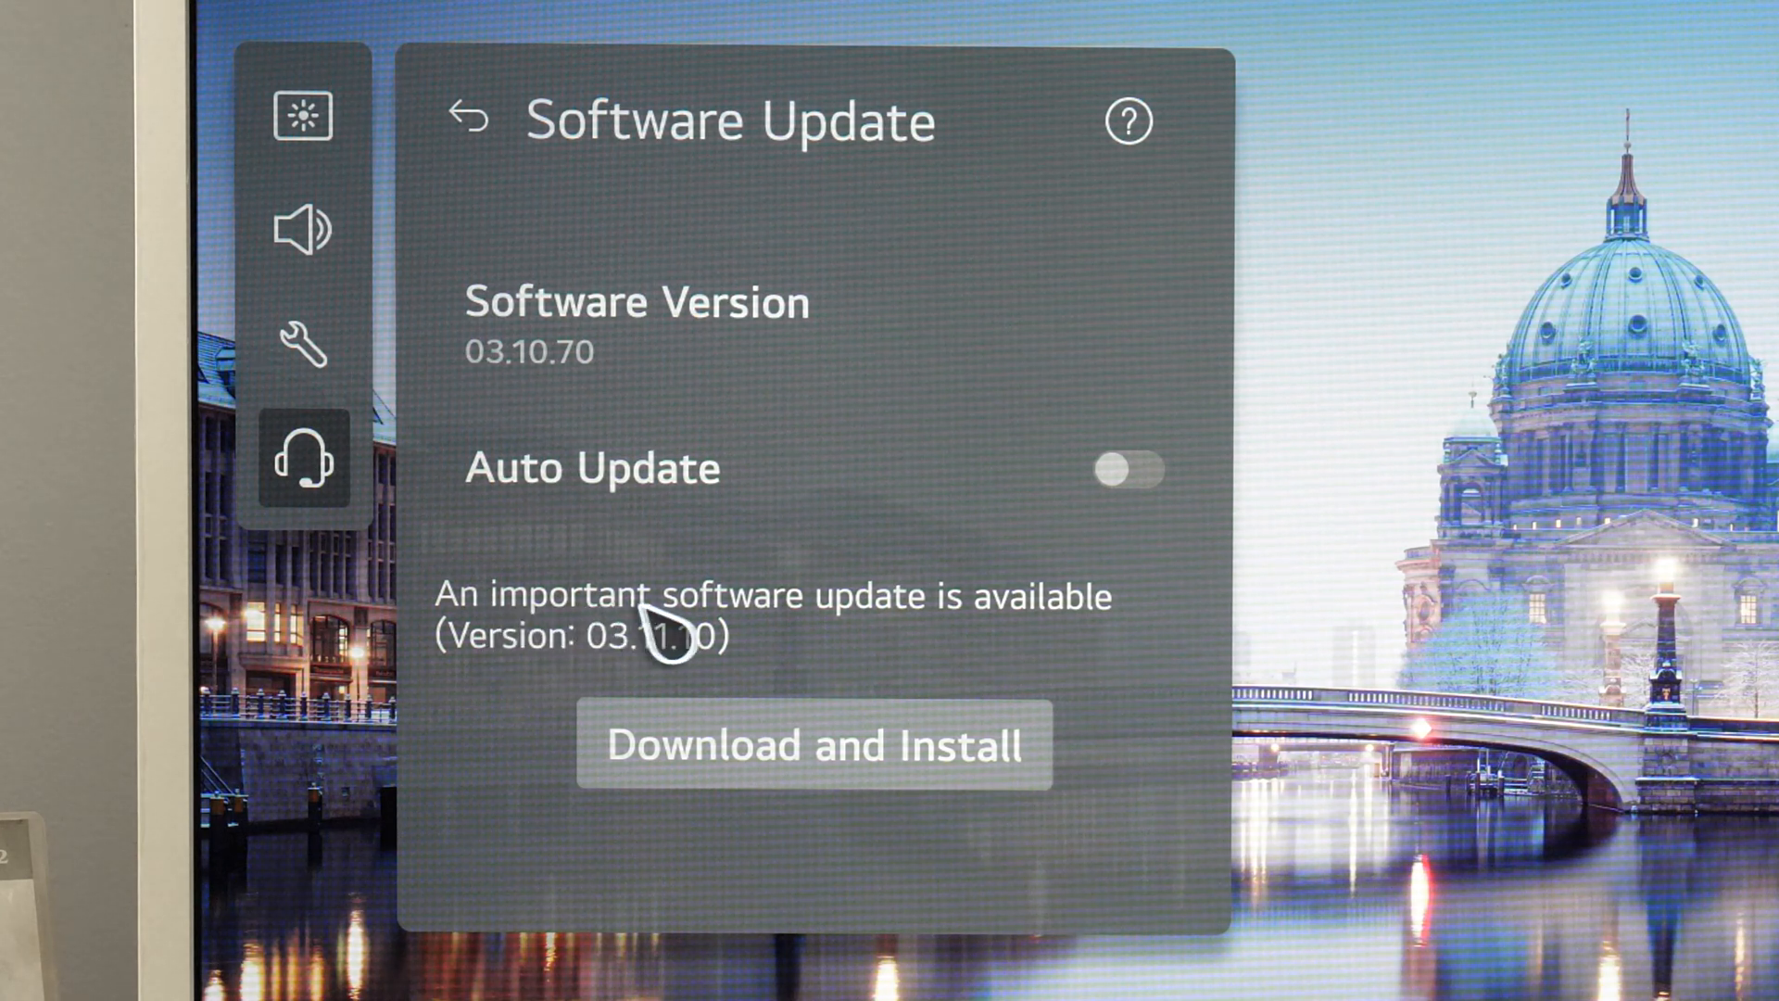
mouse_move(601, 675)
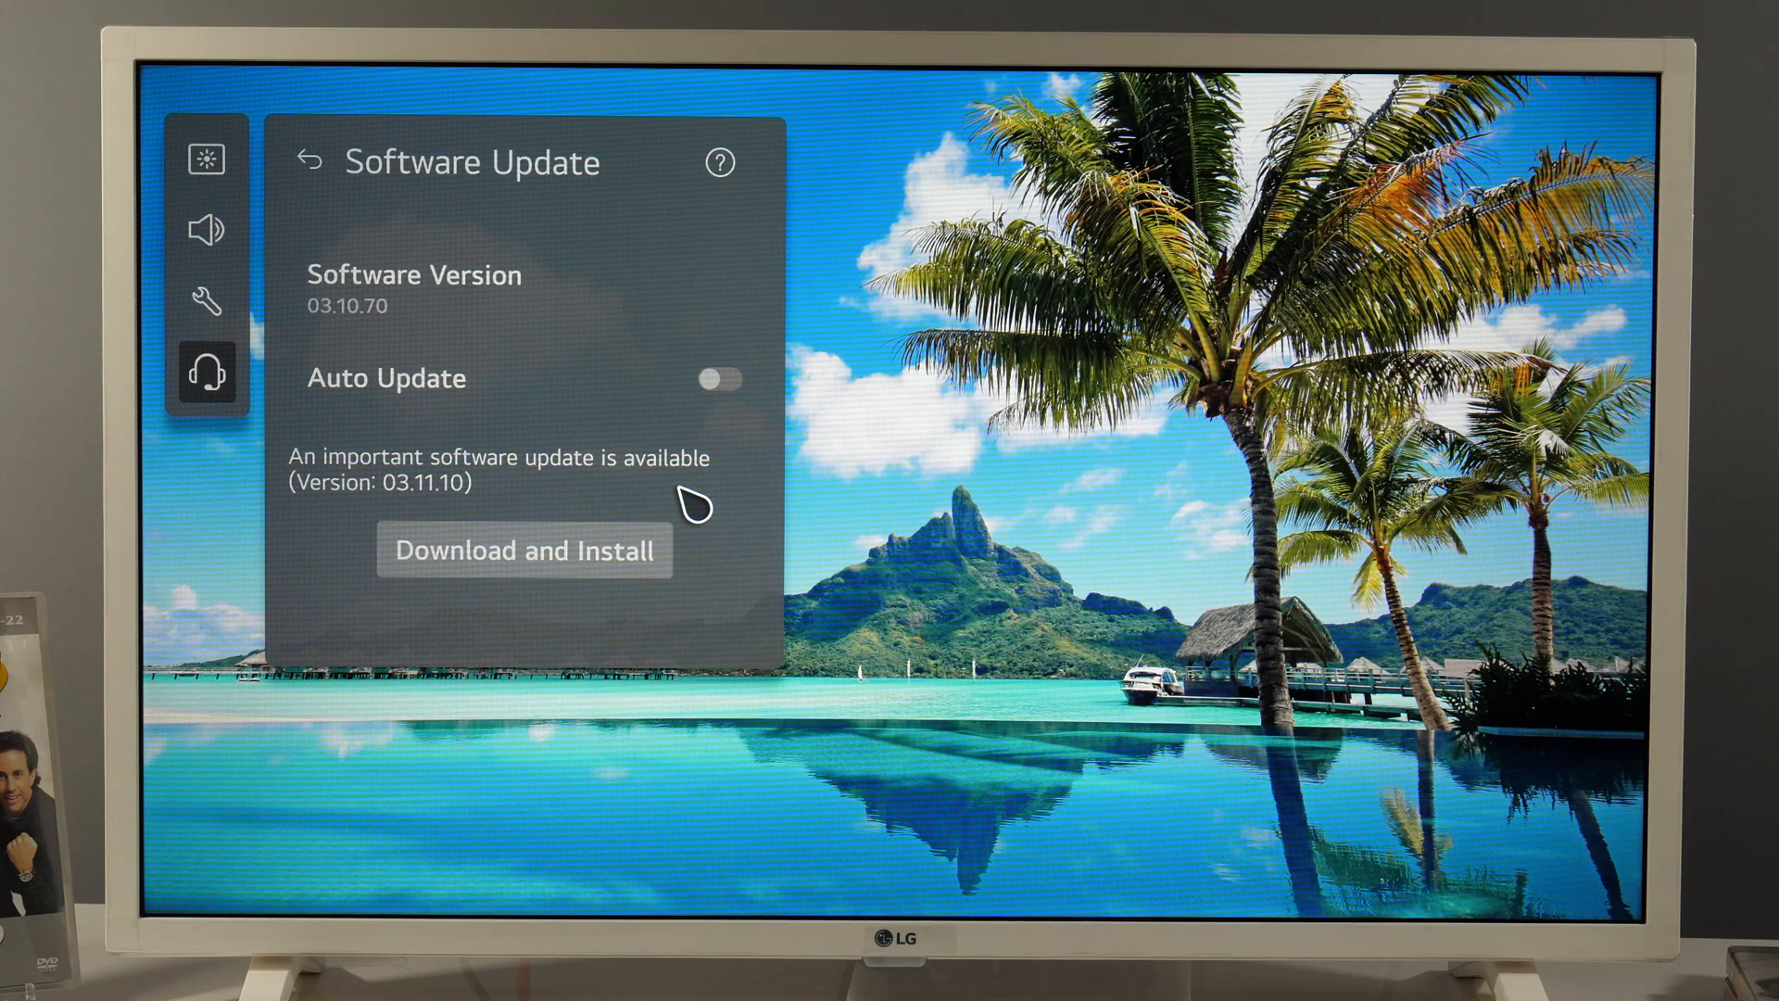
mouse_move(522, 378)
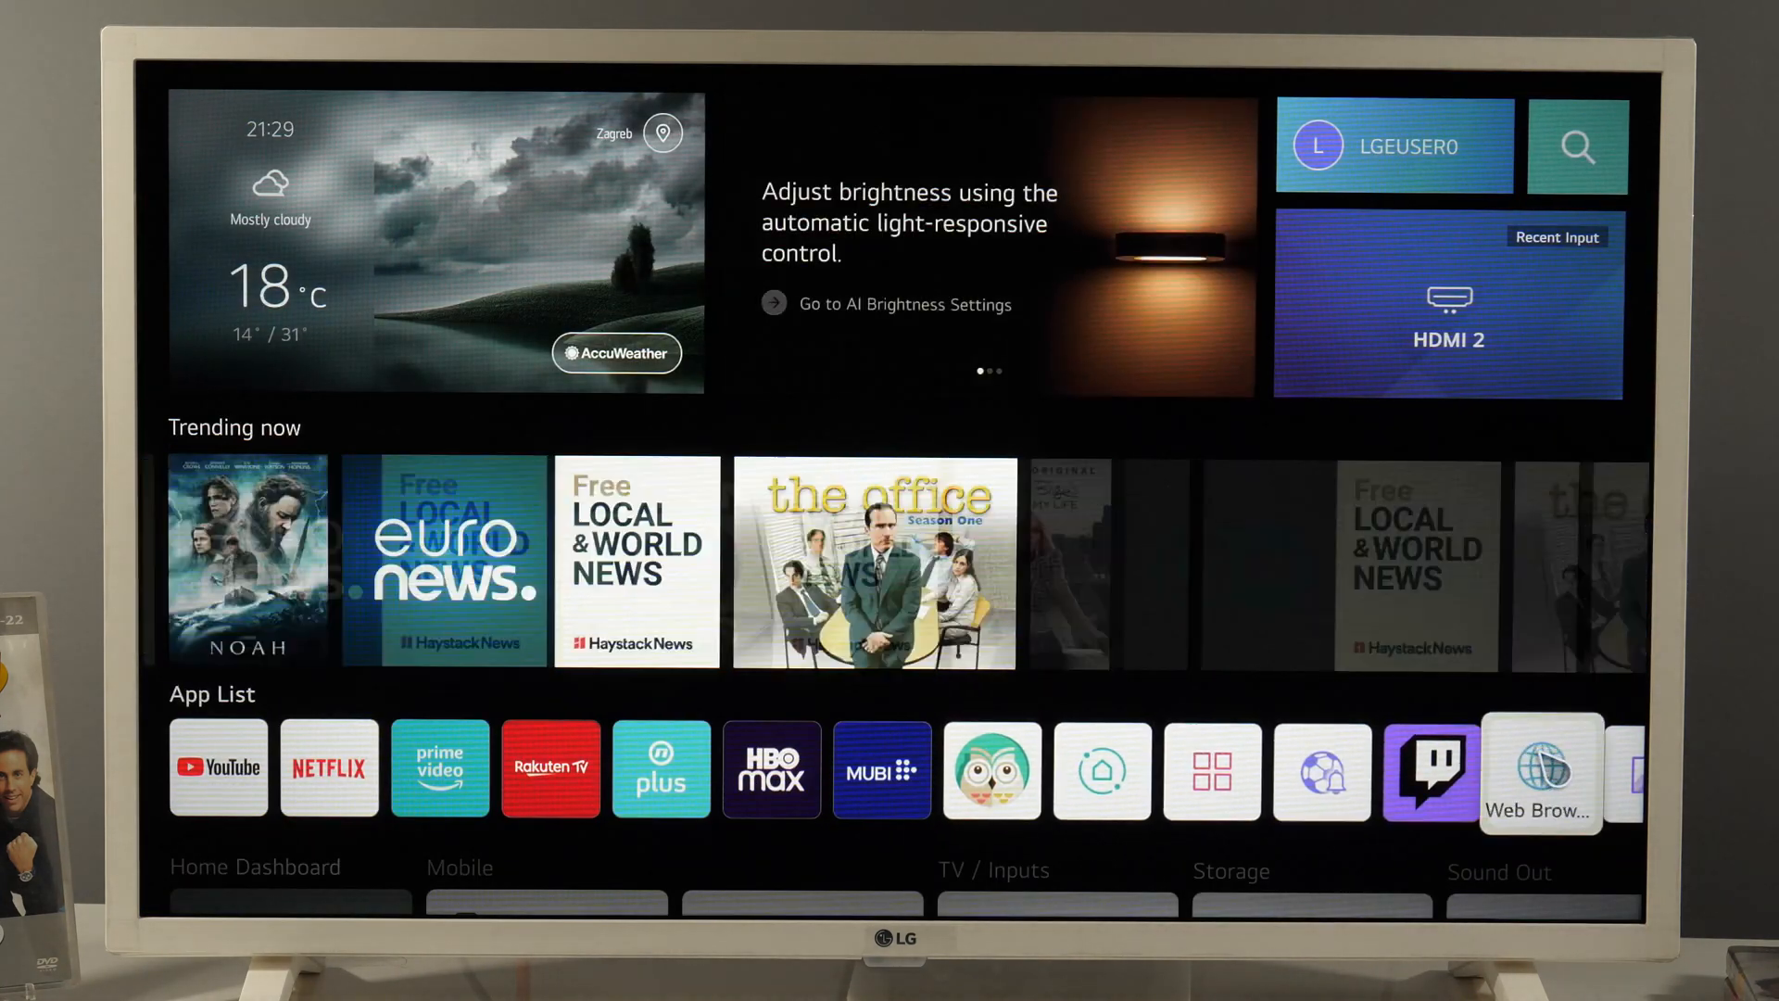
click(1541, 770)
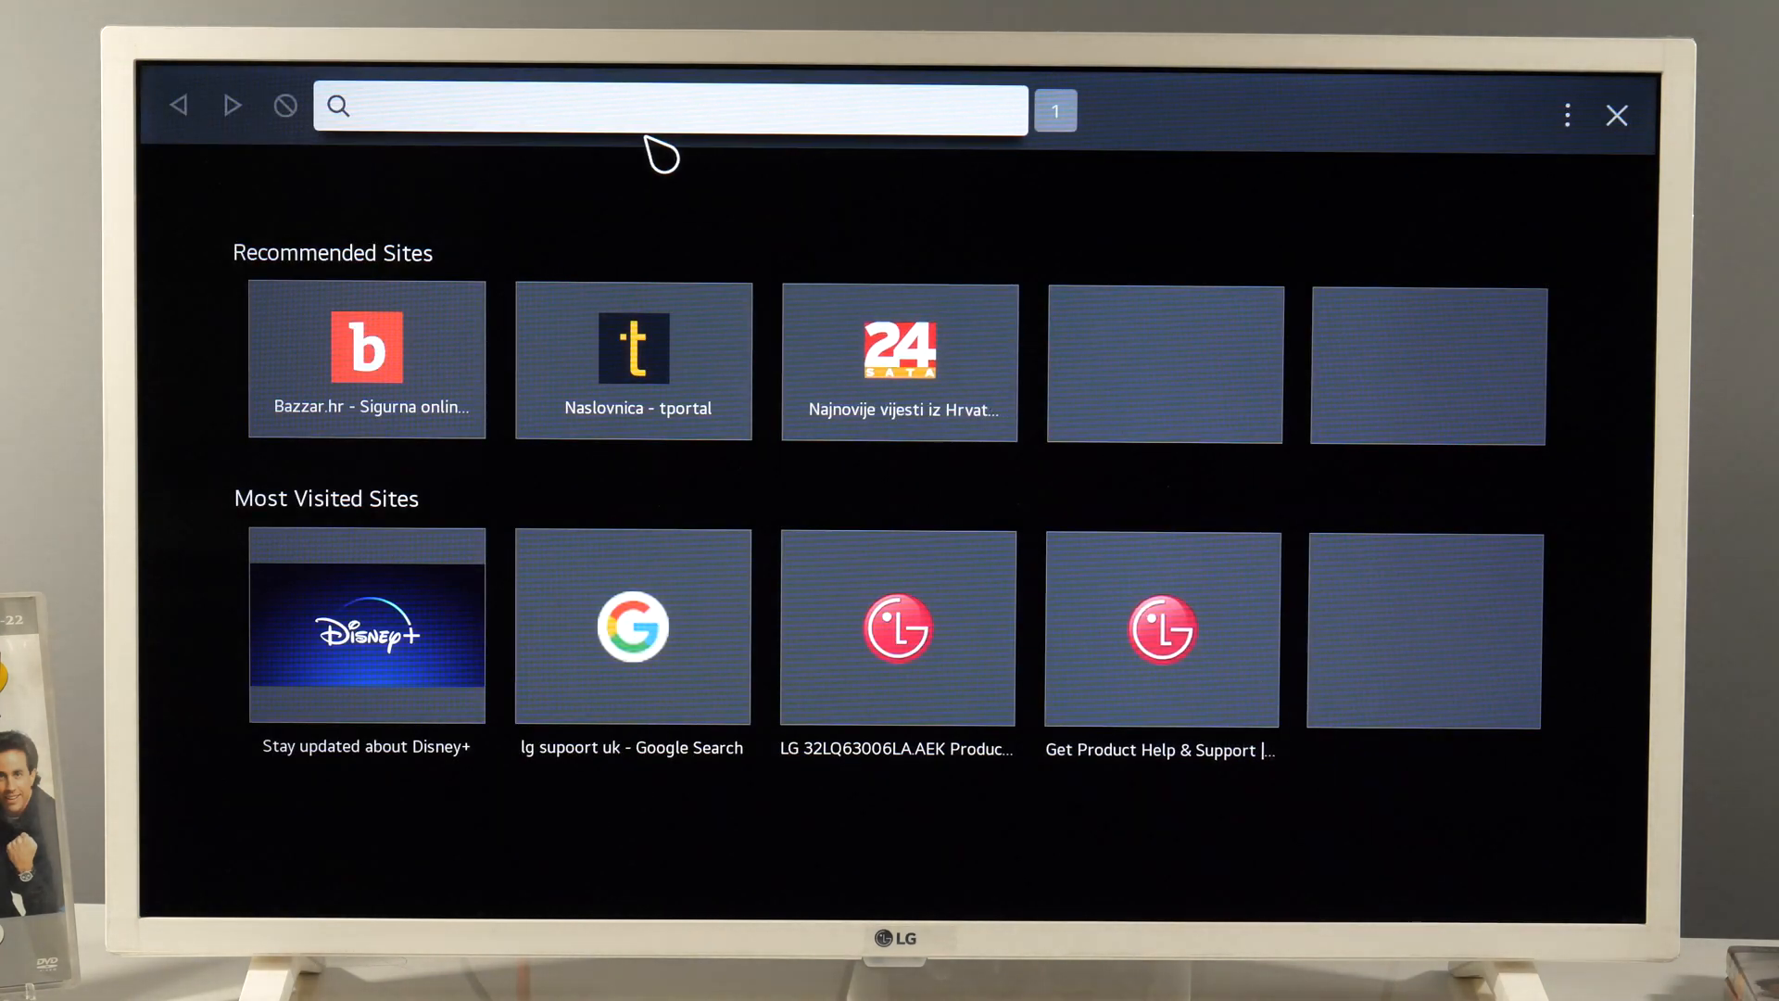
text(lg)
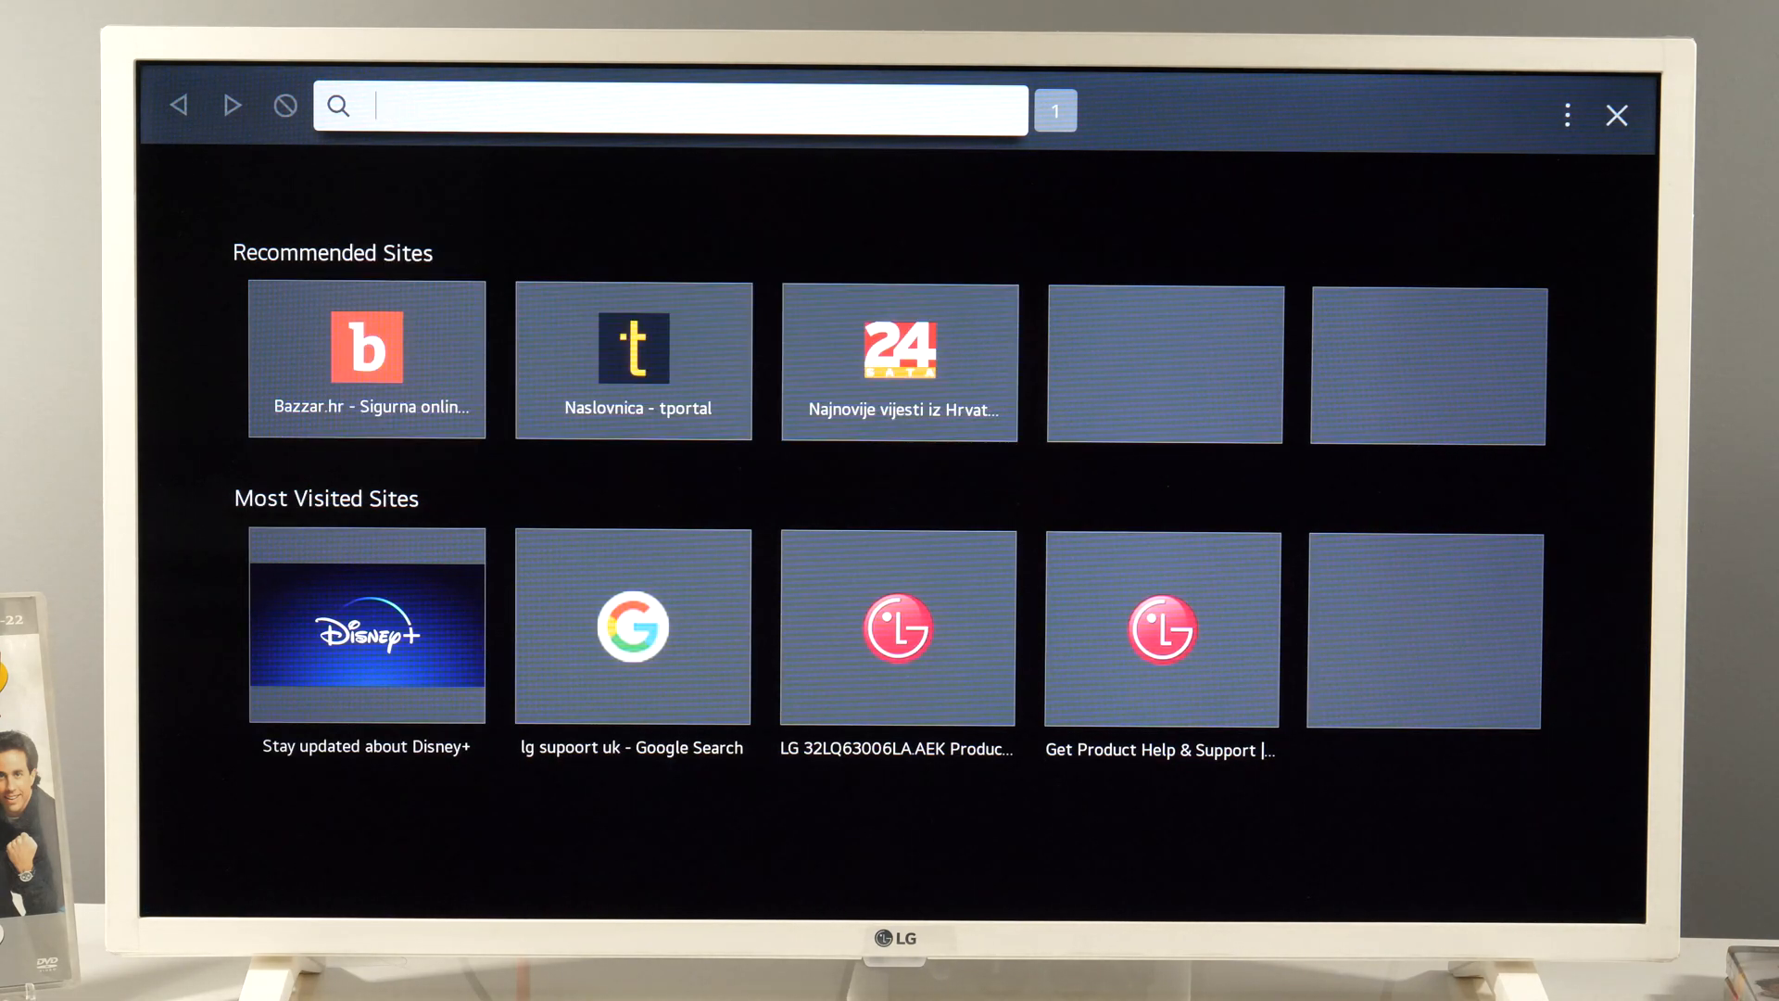
text(lg support uk)
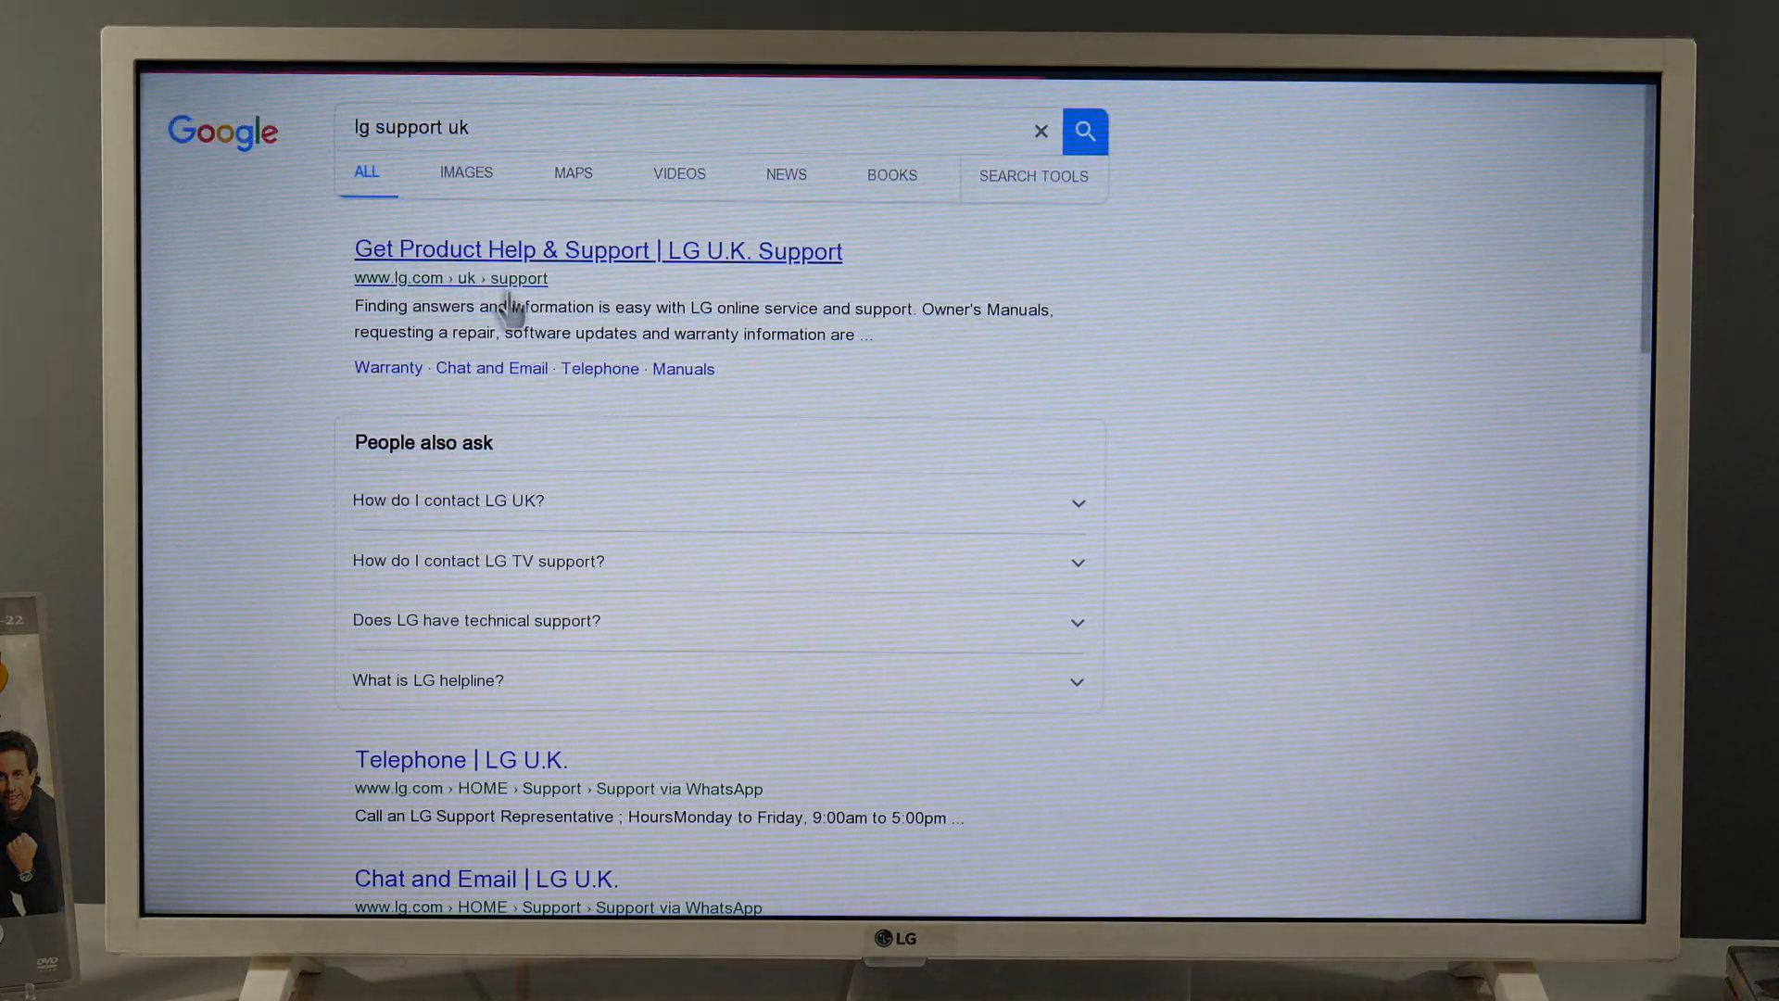
Open the LG U.K. Support result and select model 32LQ63006LA.AEK
click(598, 249)
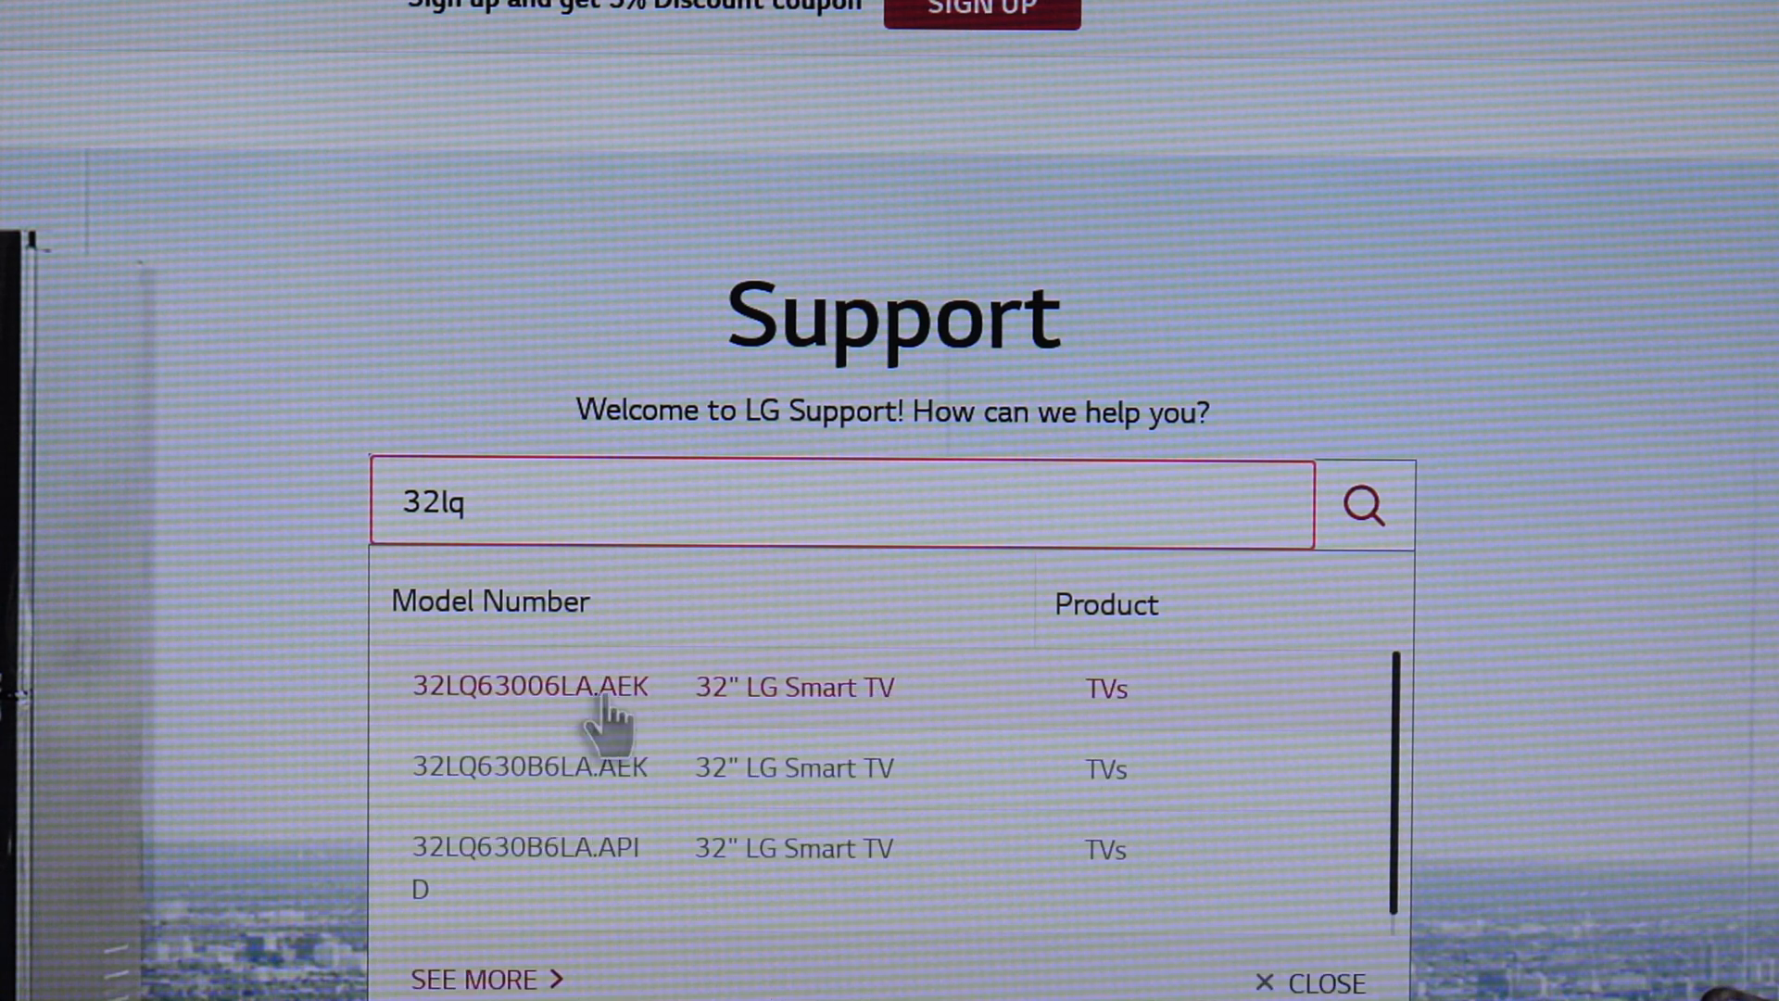
mouse_move(505, 709)
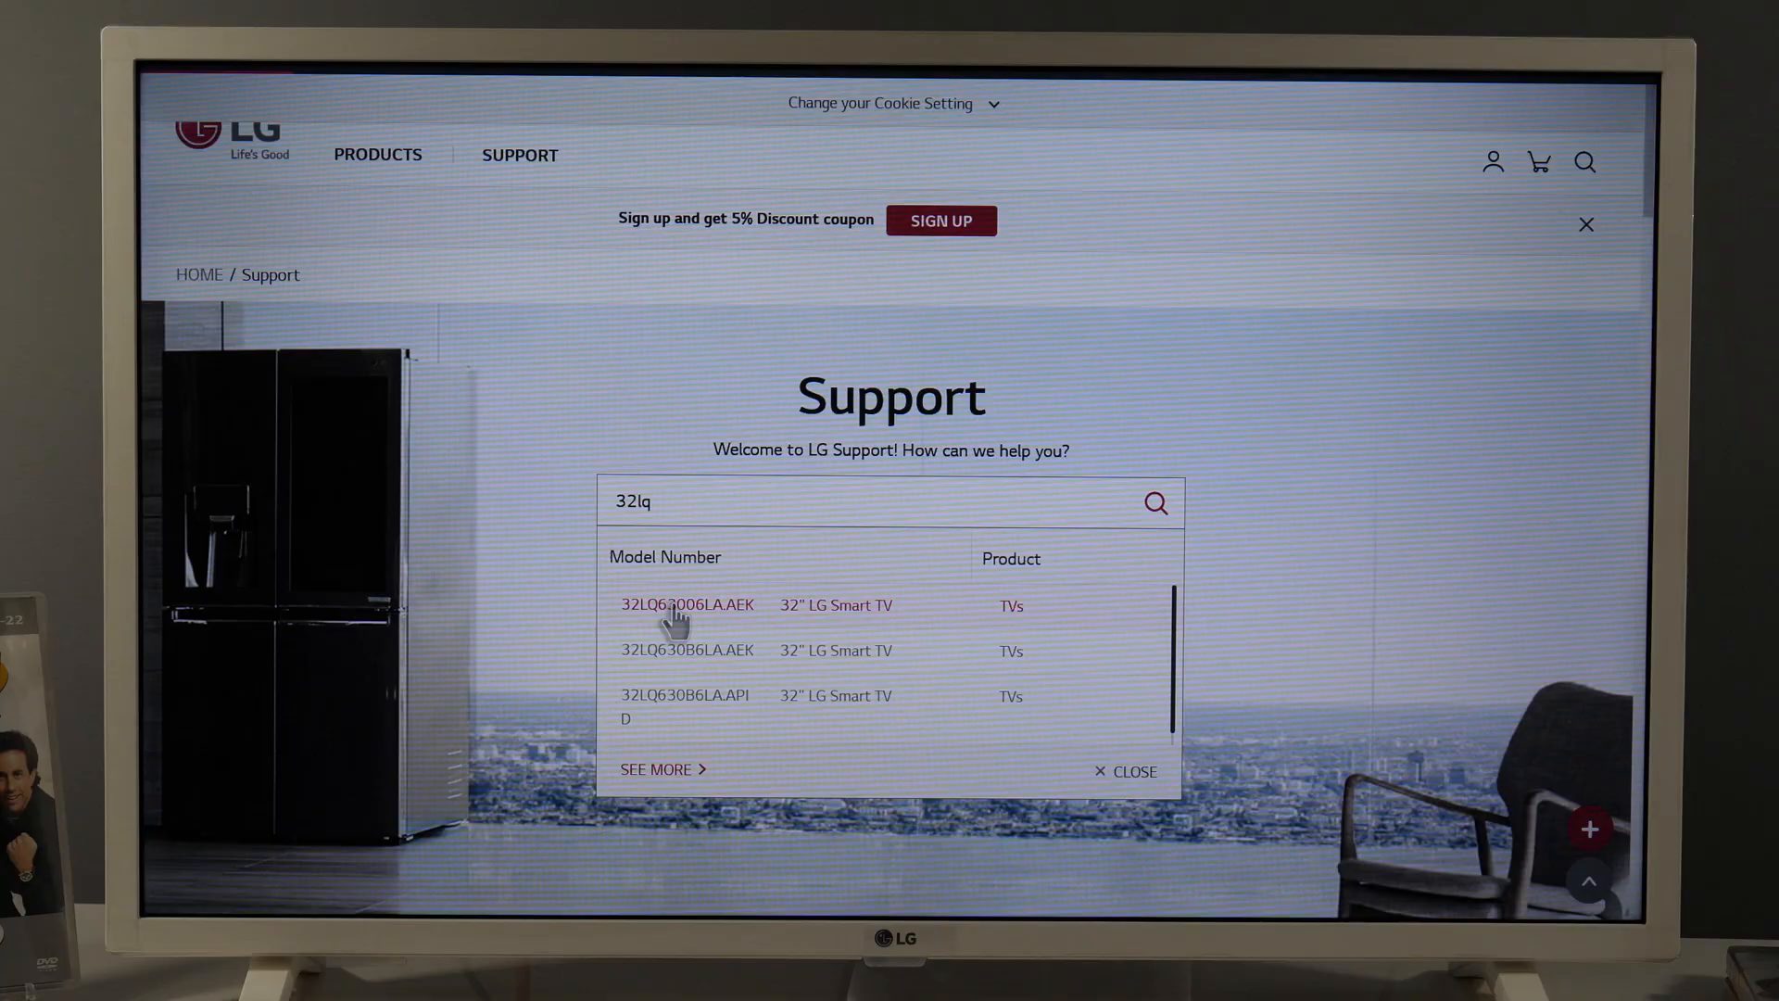
click(687, 603)
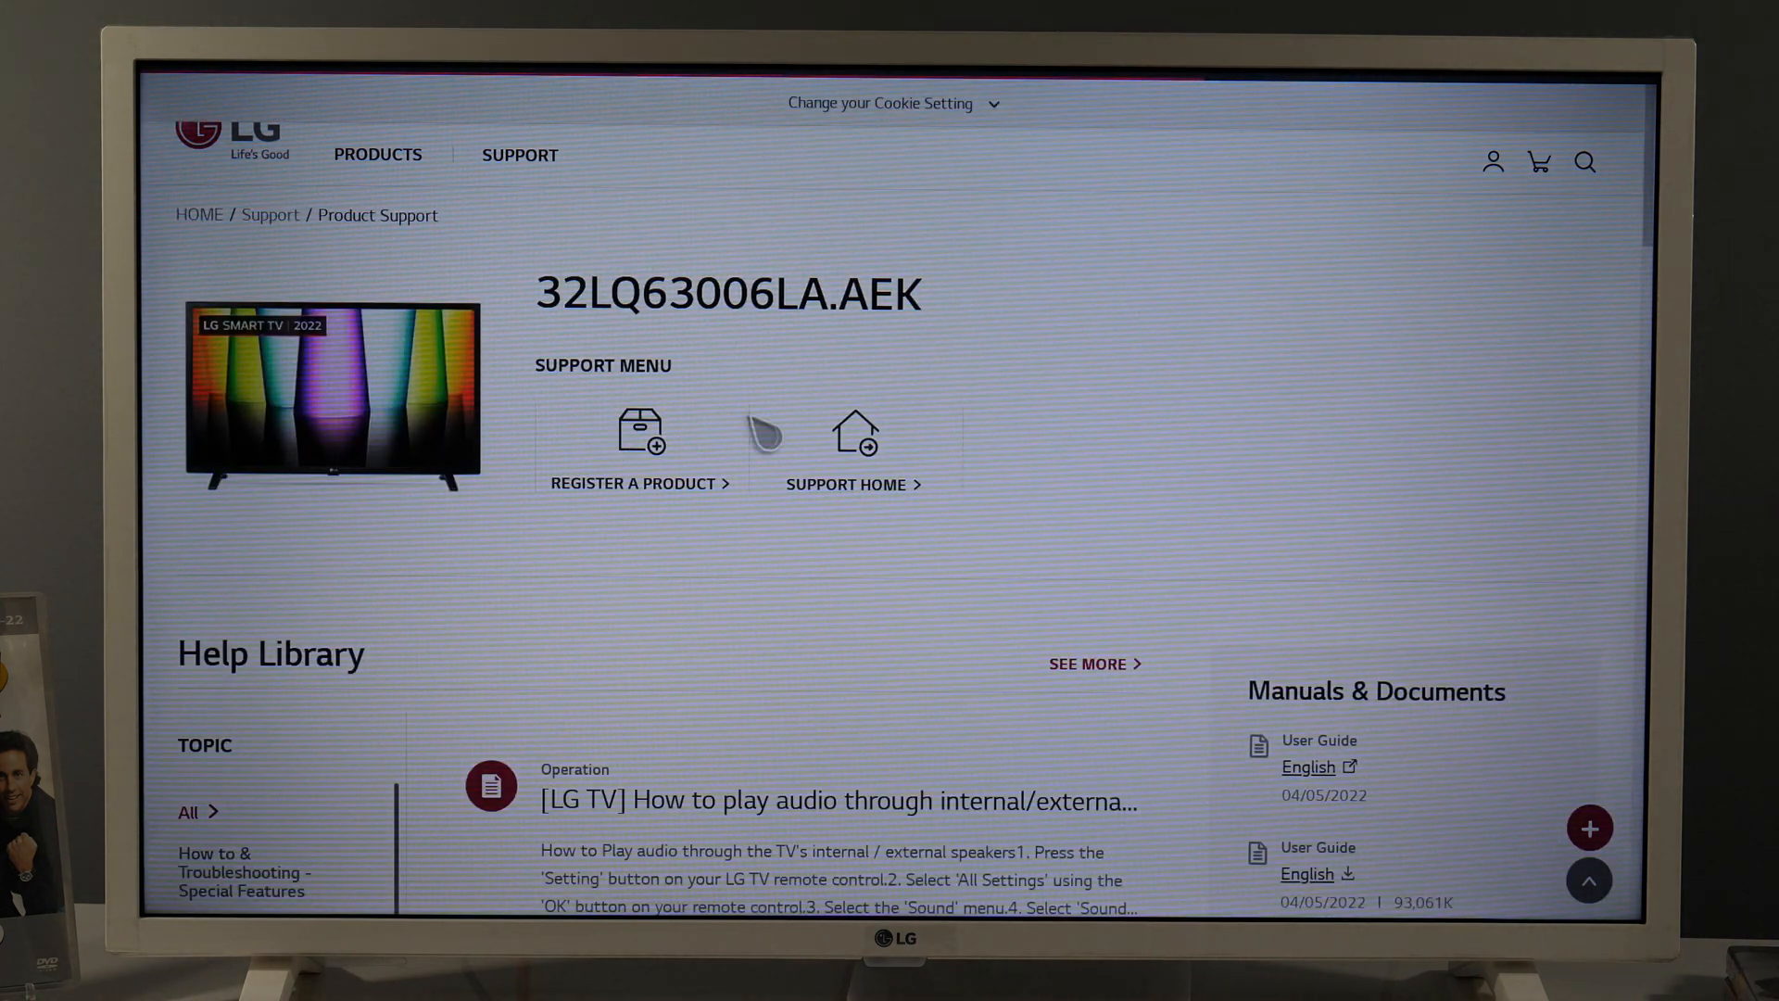
Scroll to Software & Firmware, showing Software_File(Version_03.11.10).zip dated 24/05/2022
scroll(down, 3)
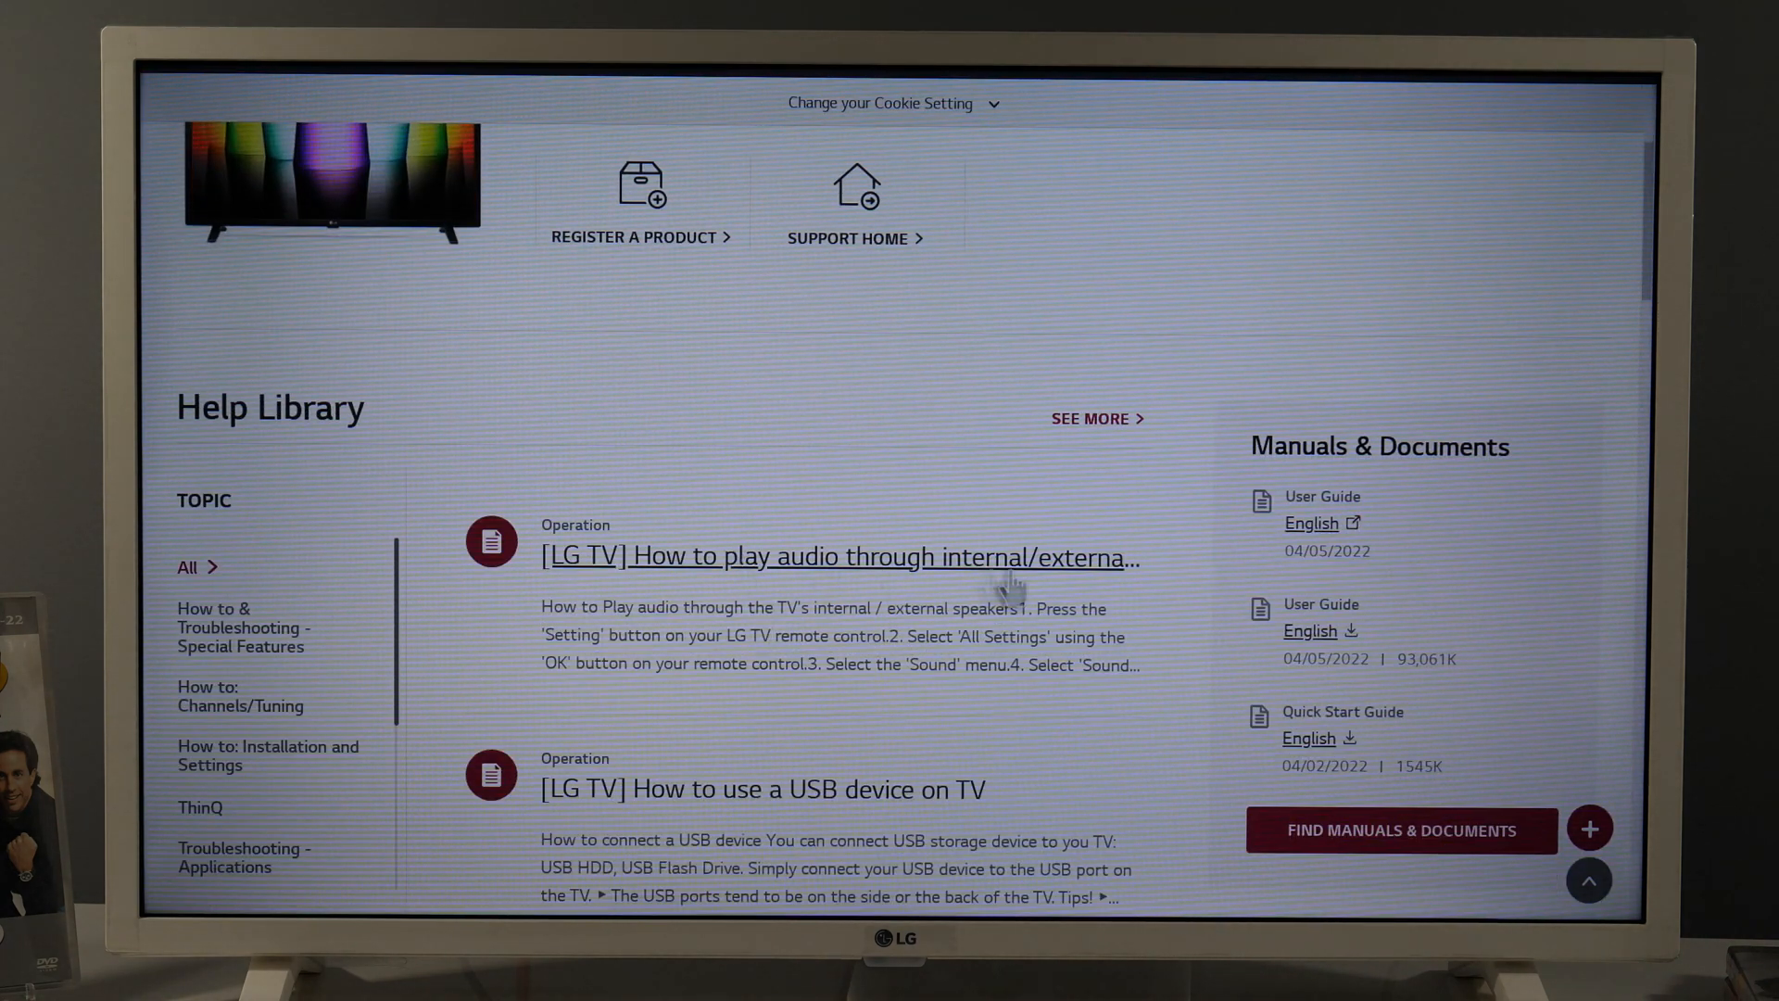
scroll(down, 3)
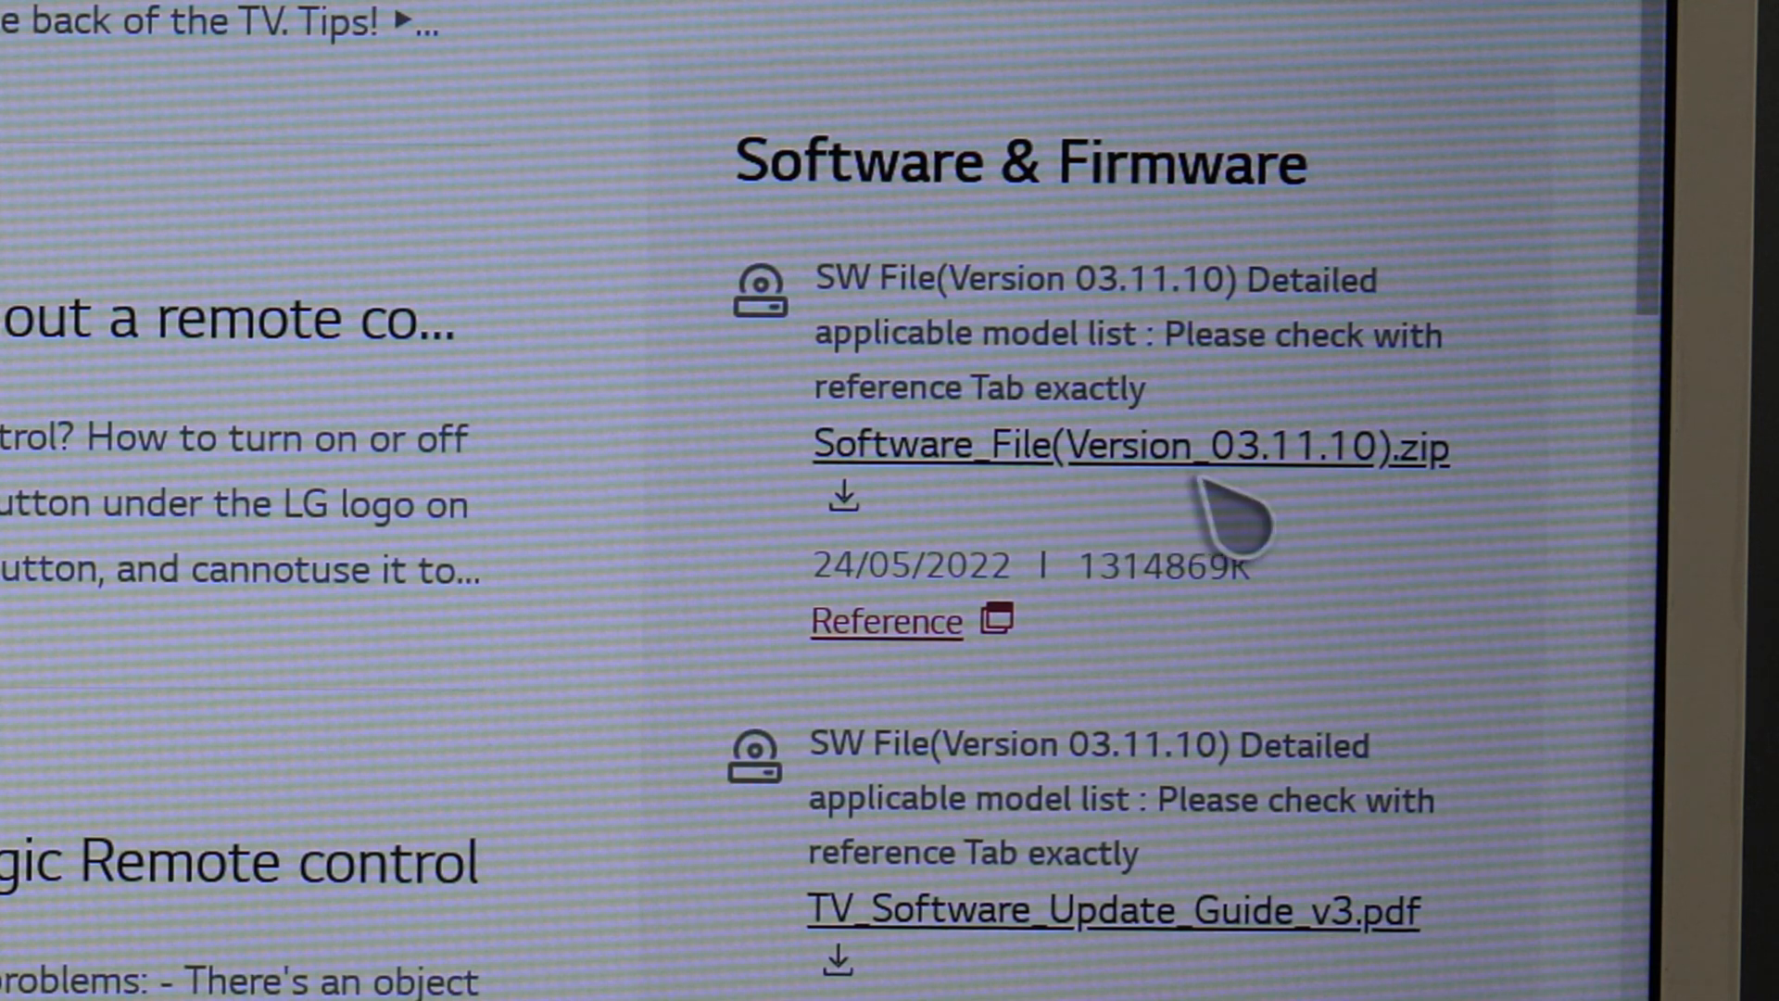
mouse_move(1294, 510)
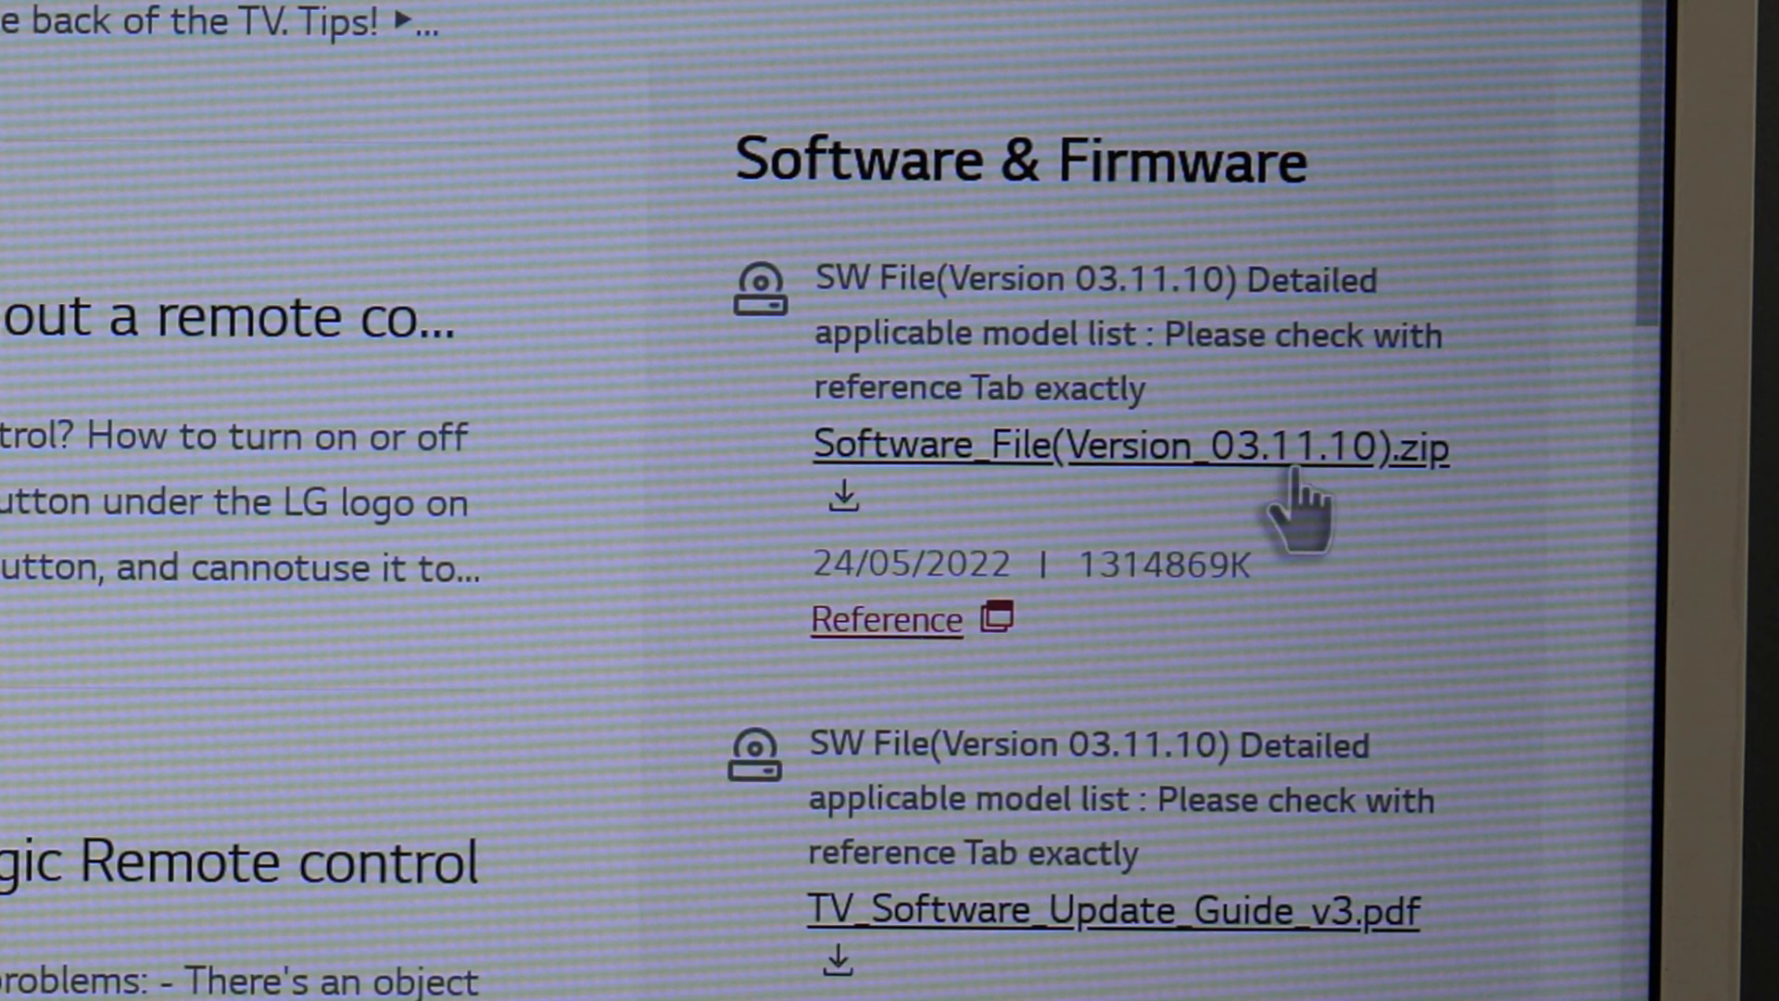
mouse_move(1090, 494)
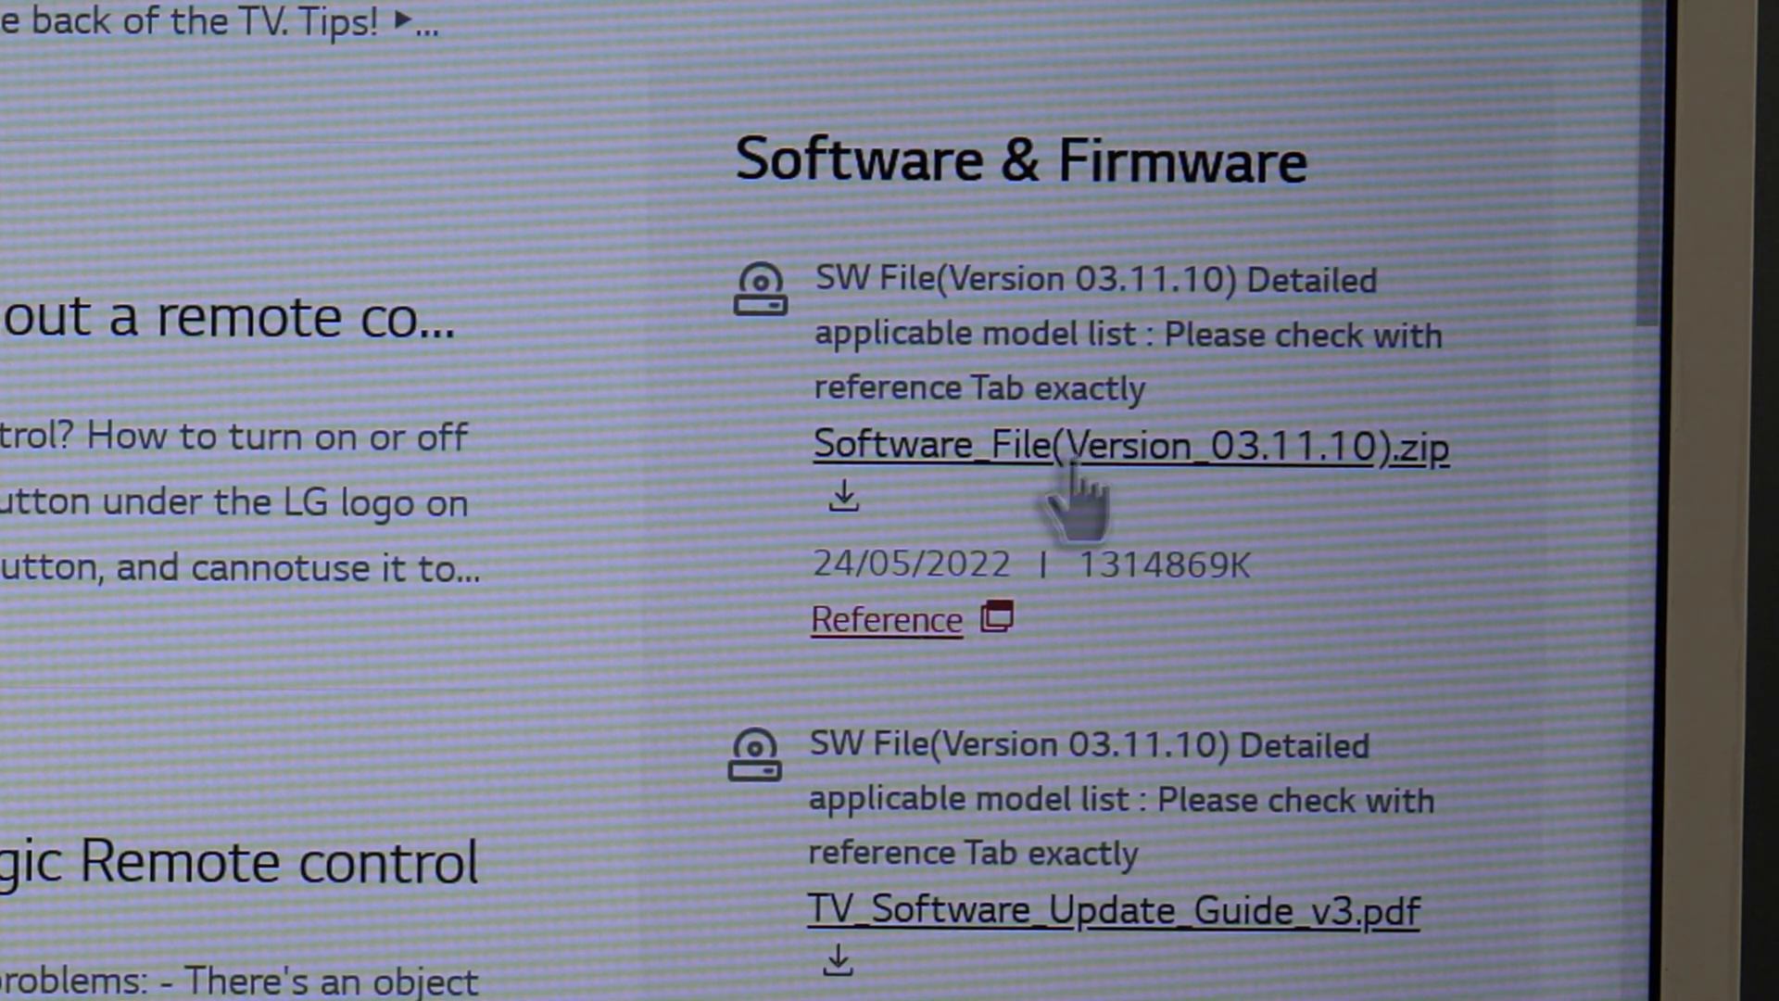
mouse_move(868, 681)
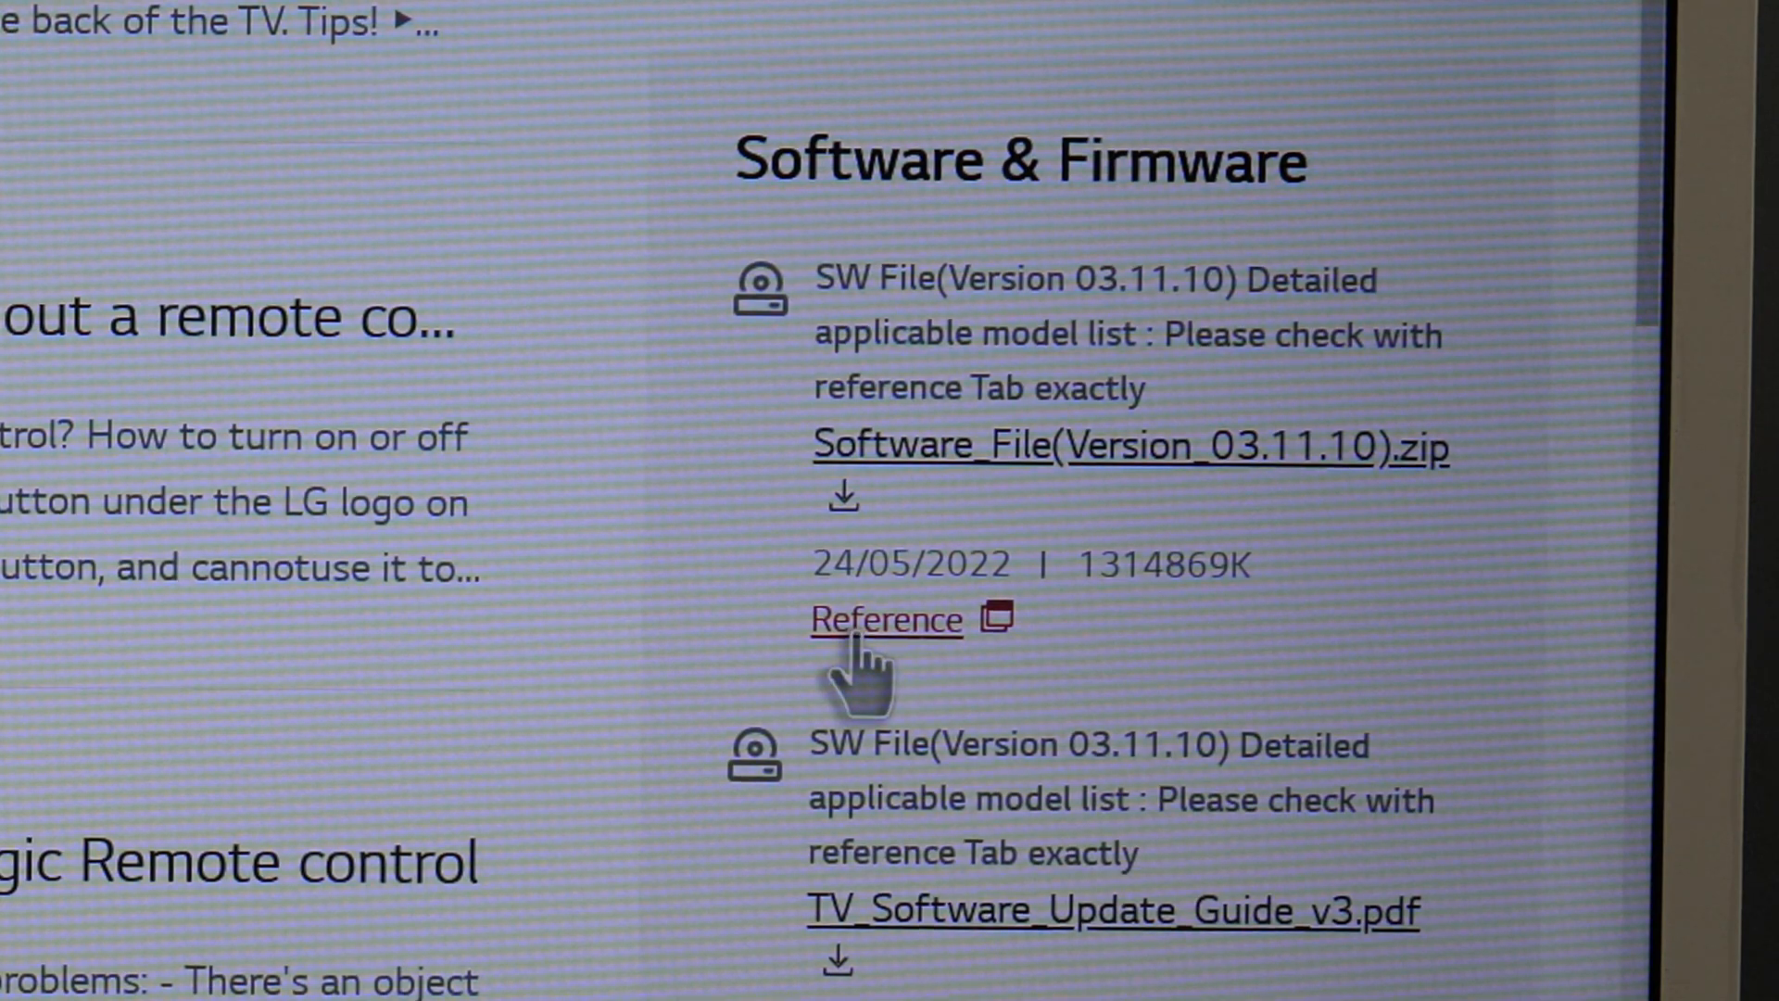
Open the 03.11.10 Reference notes and scroll to the applicable models, including 32LQ63006LA
click(885, 620)
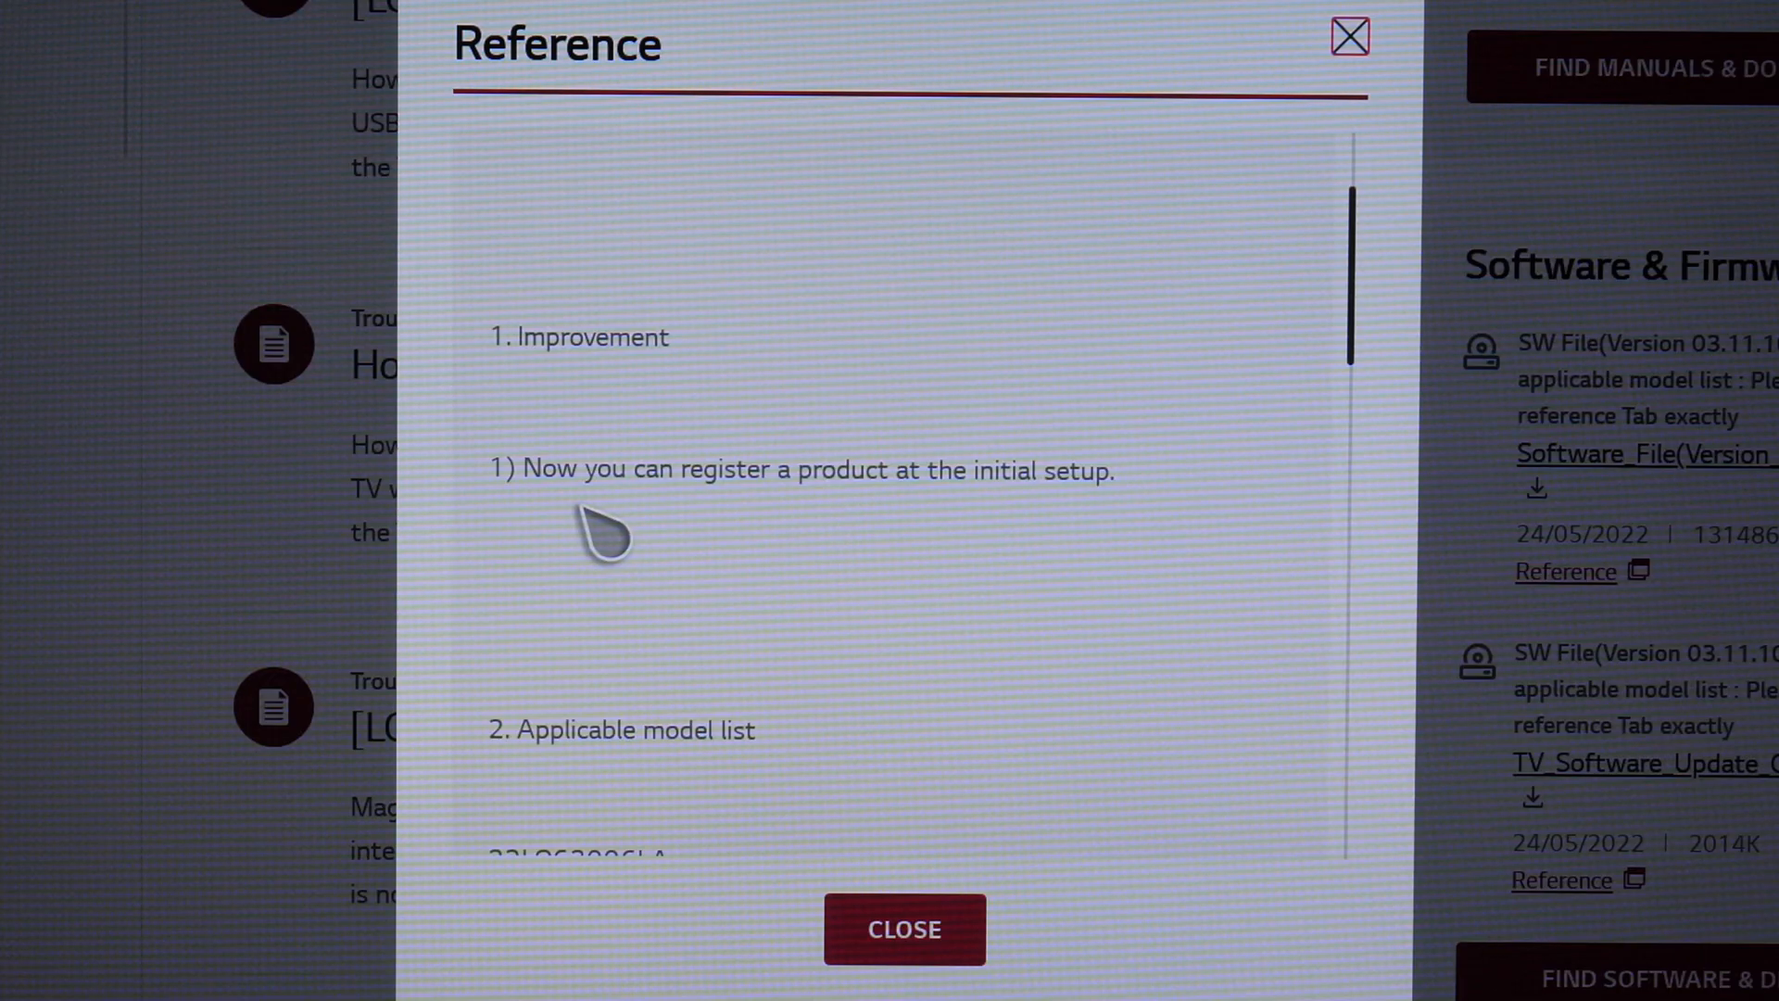
mouse_move(896, 527)
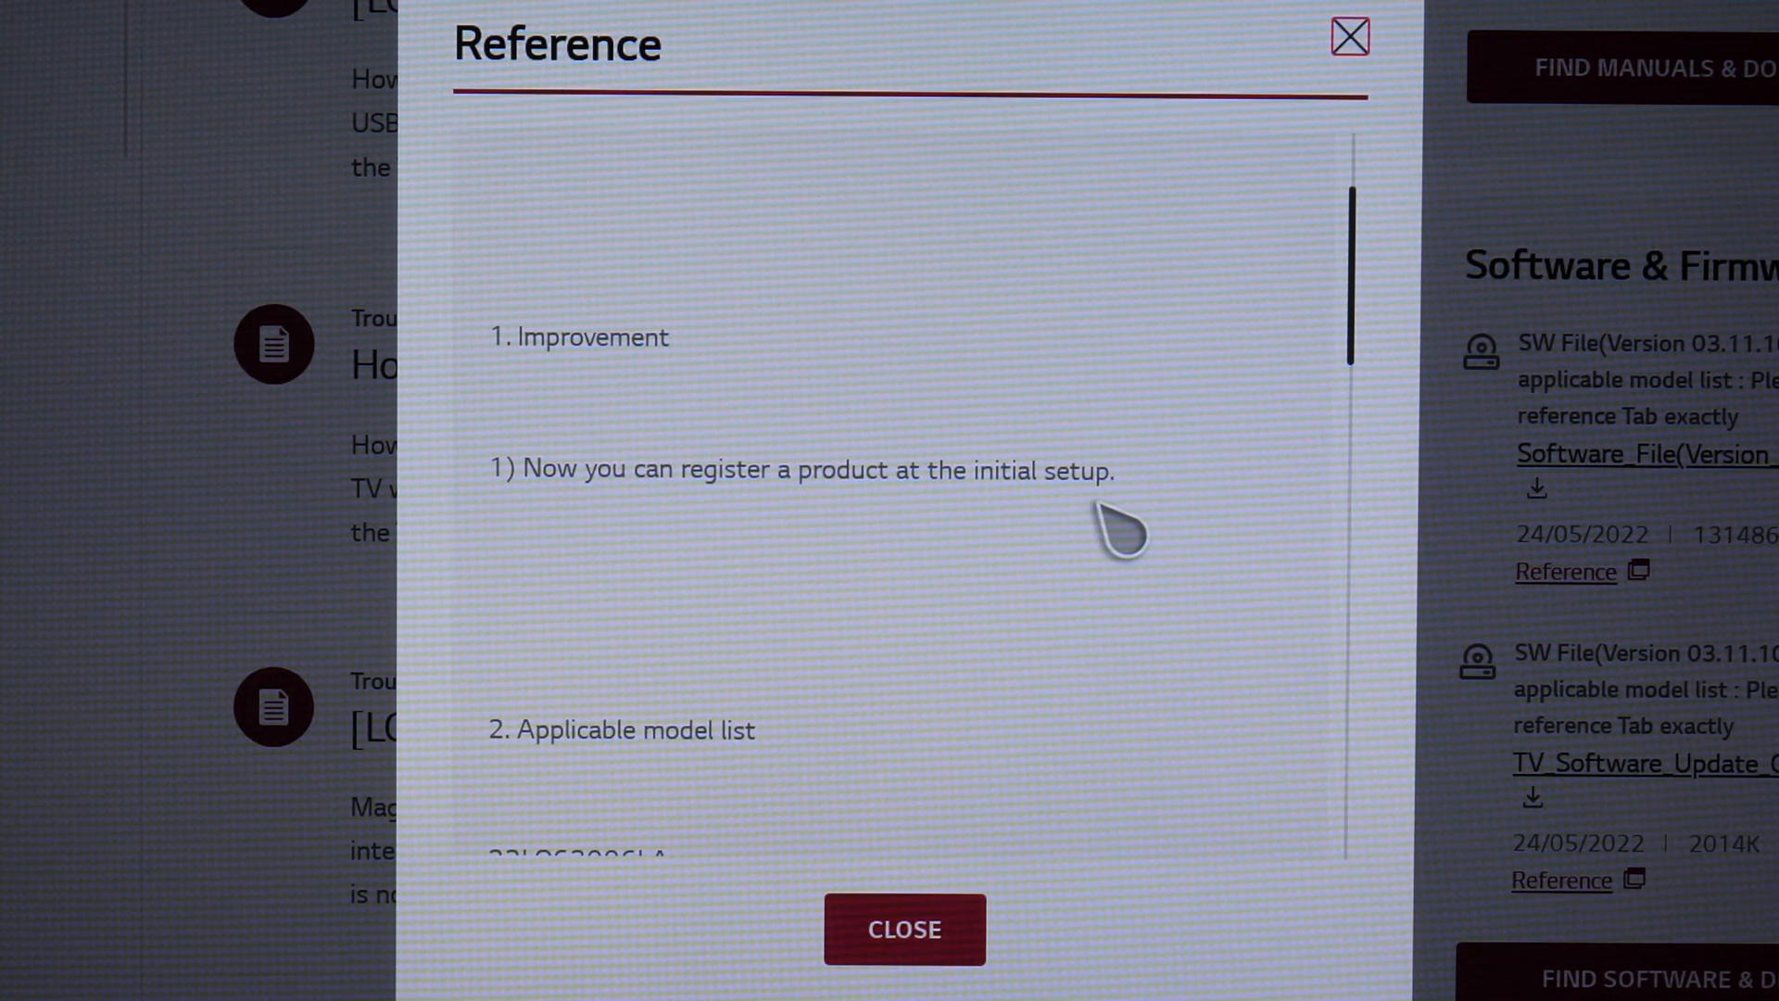
mouse_move(1096, 573)
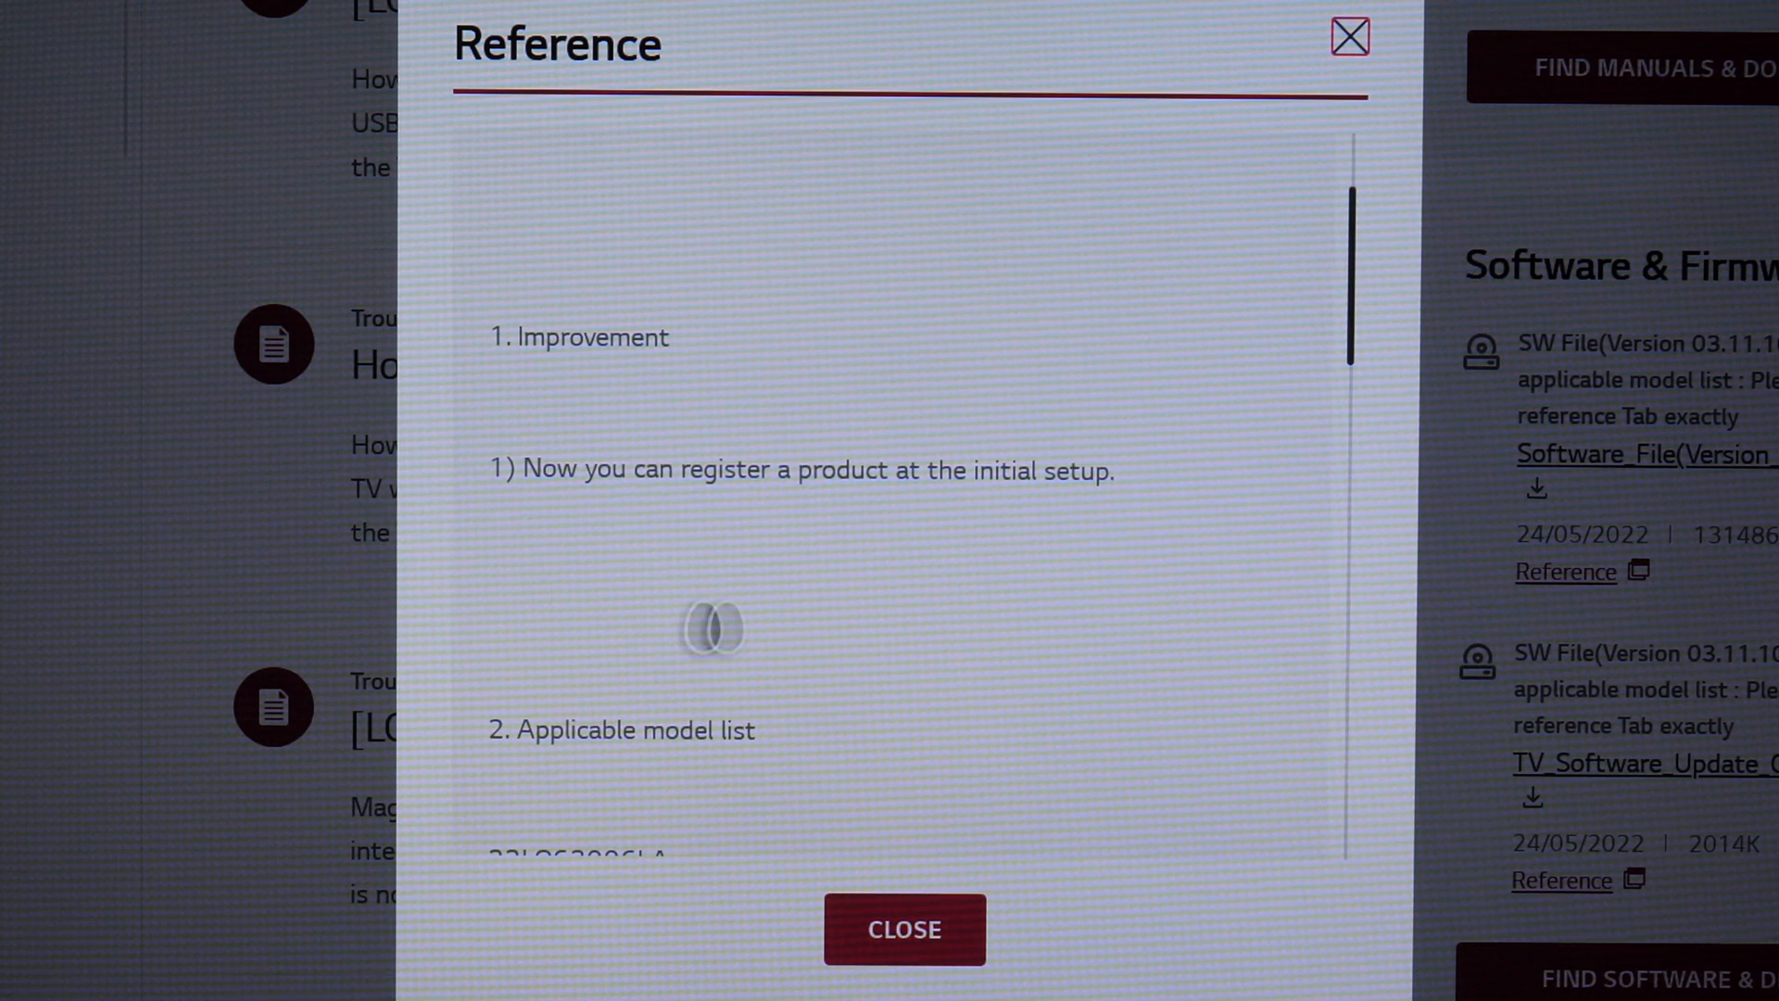
scroll(down, 3)
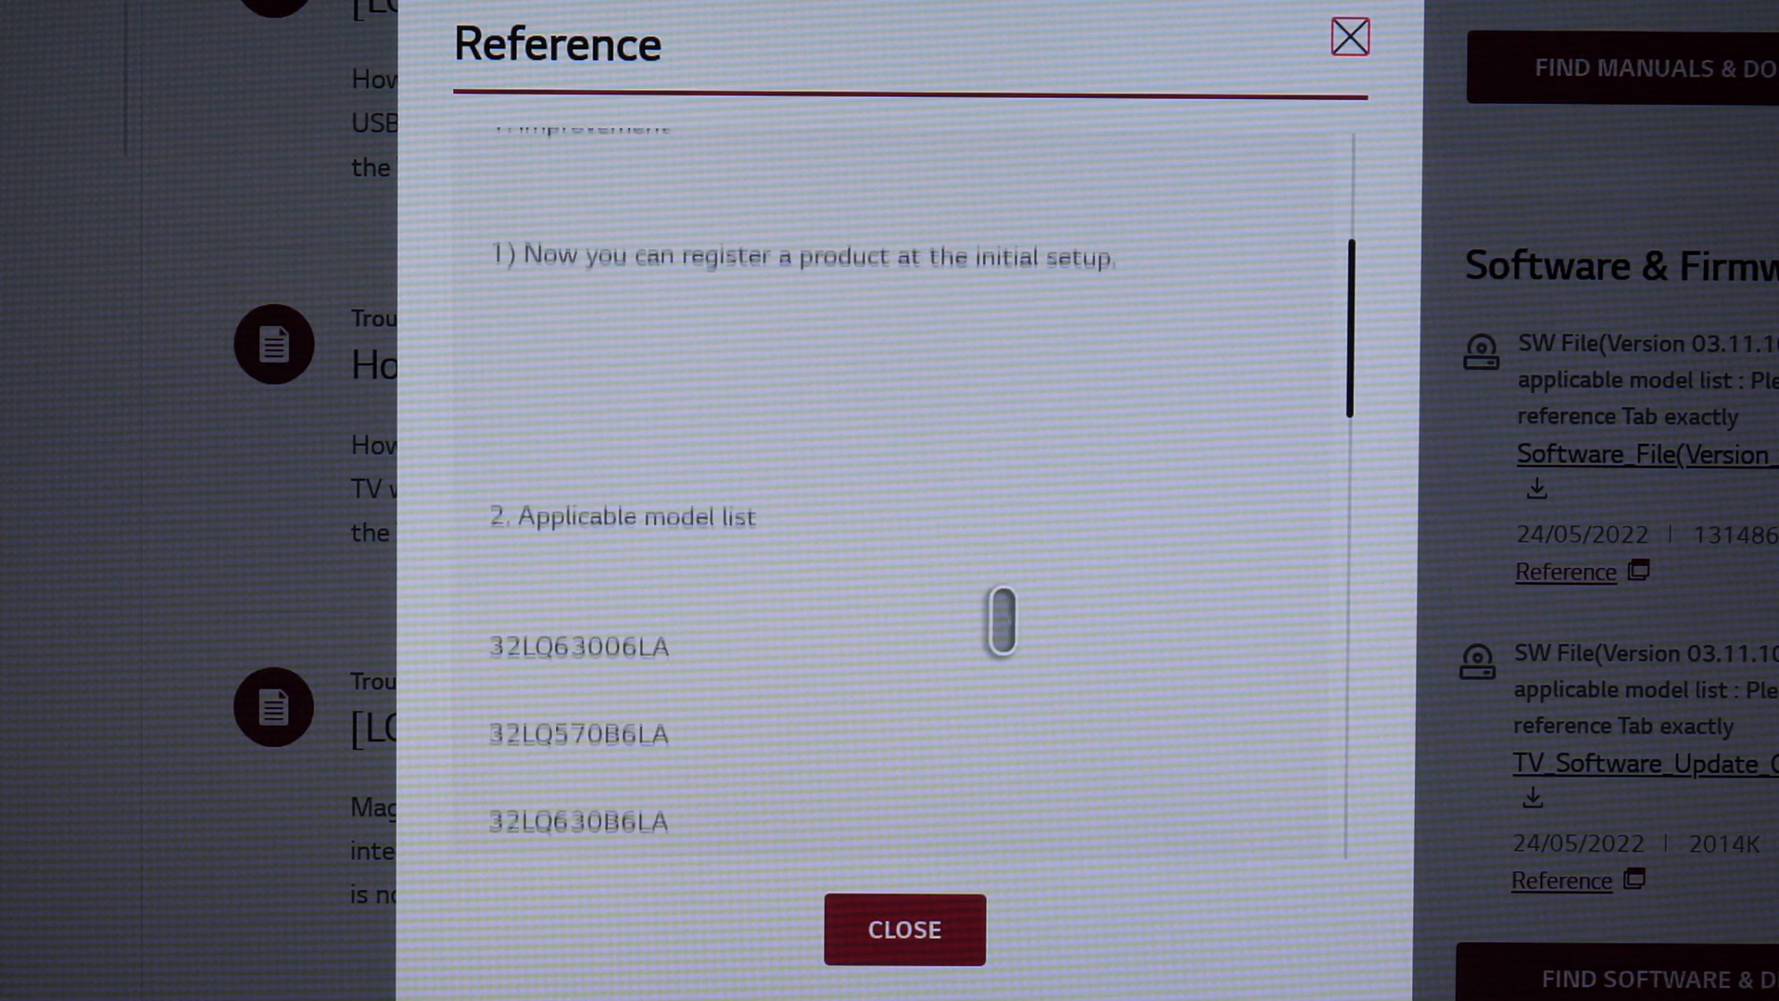
scroll(down, 3)
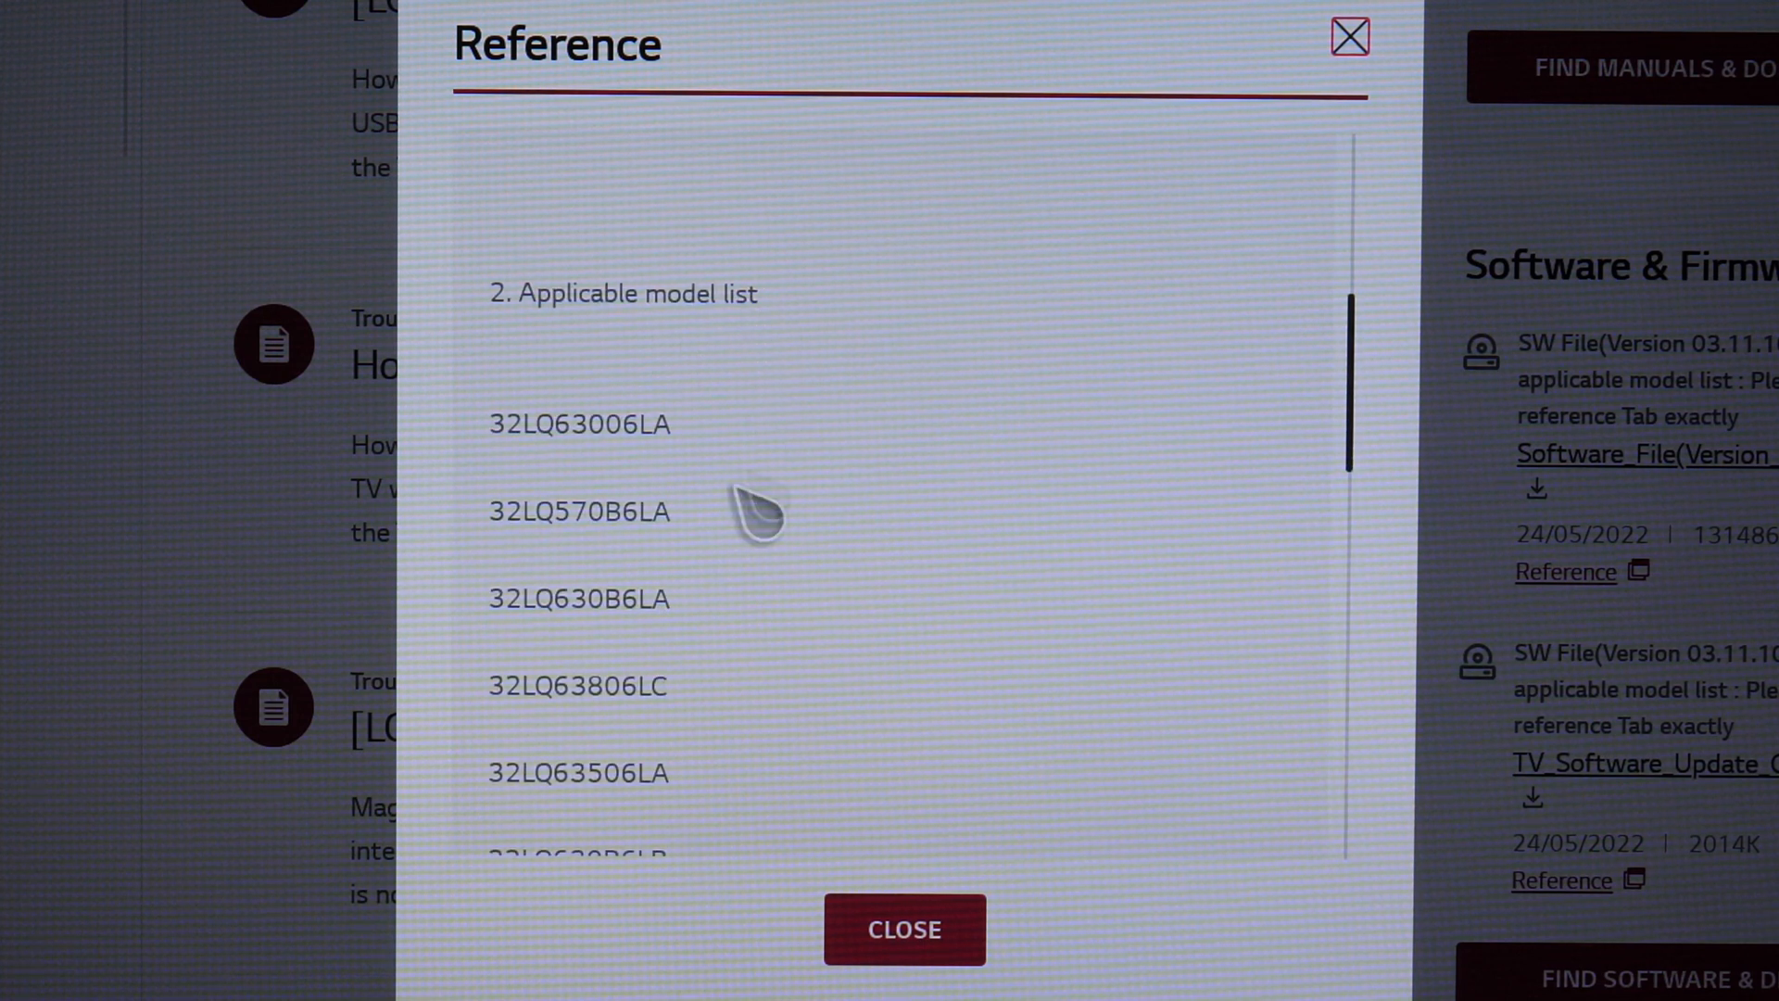
scroll(down, 3)
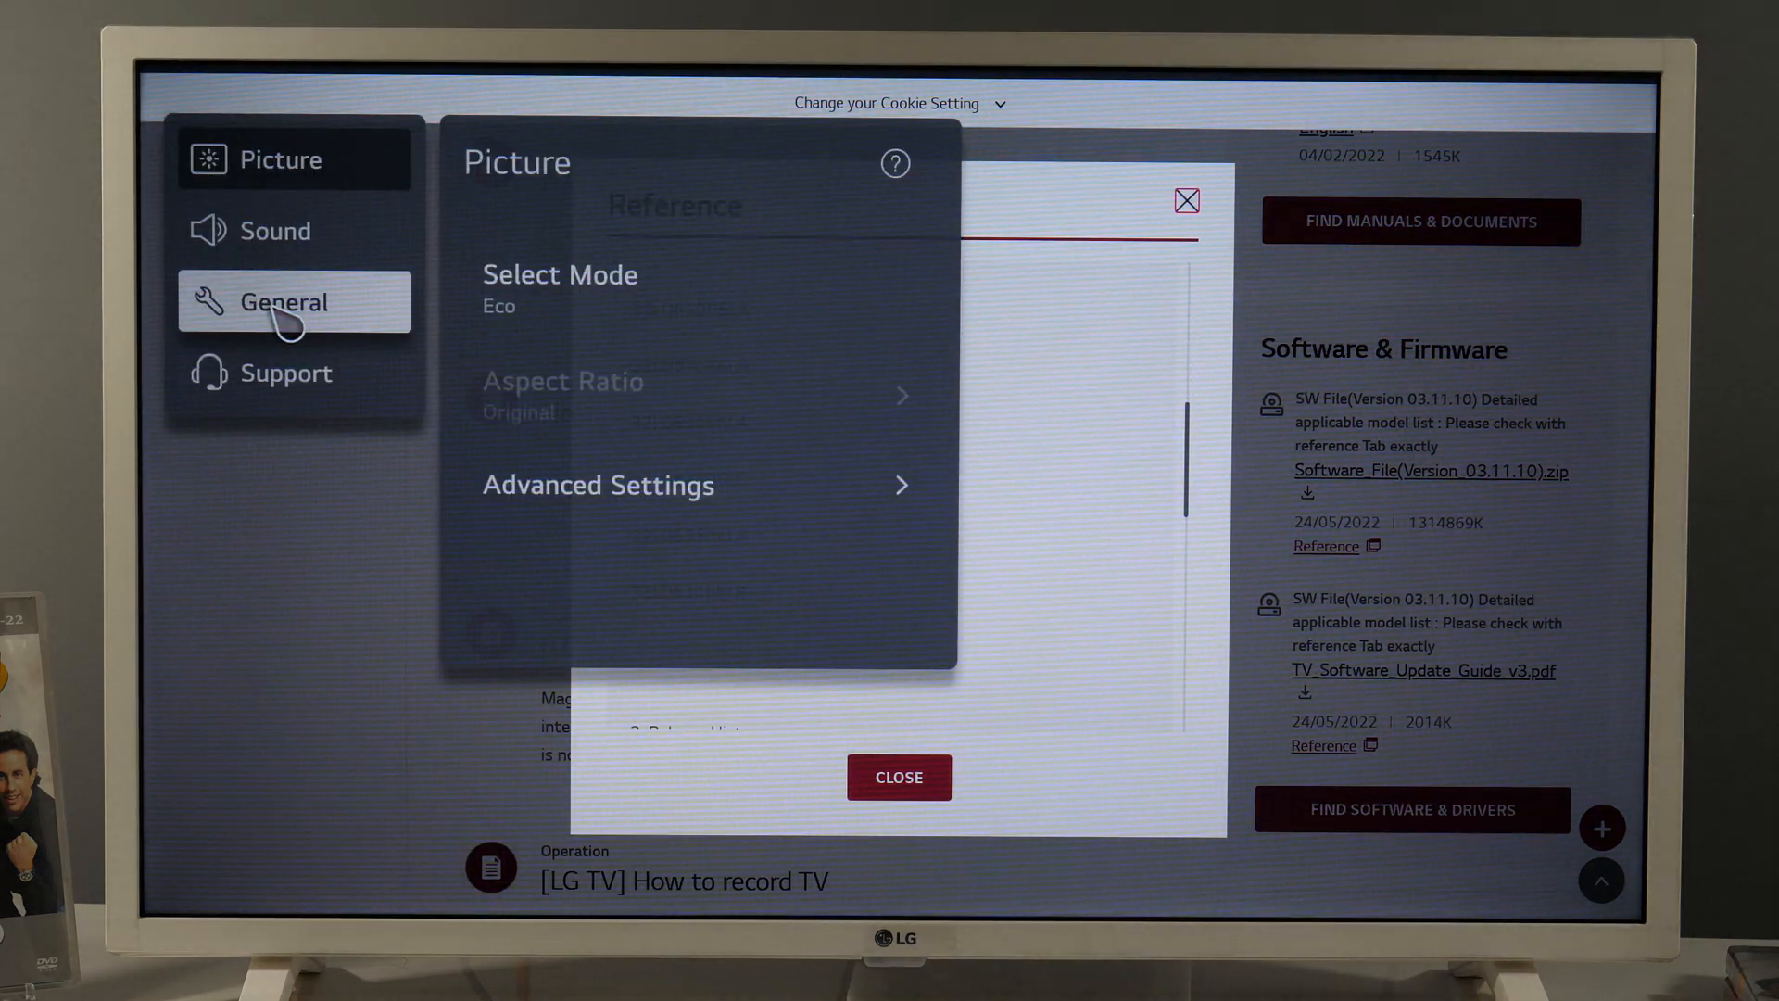
Go to General > Devices > TV Management > TV Information to see model 32LQ63806LC
click(284, 302)
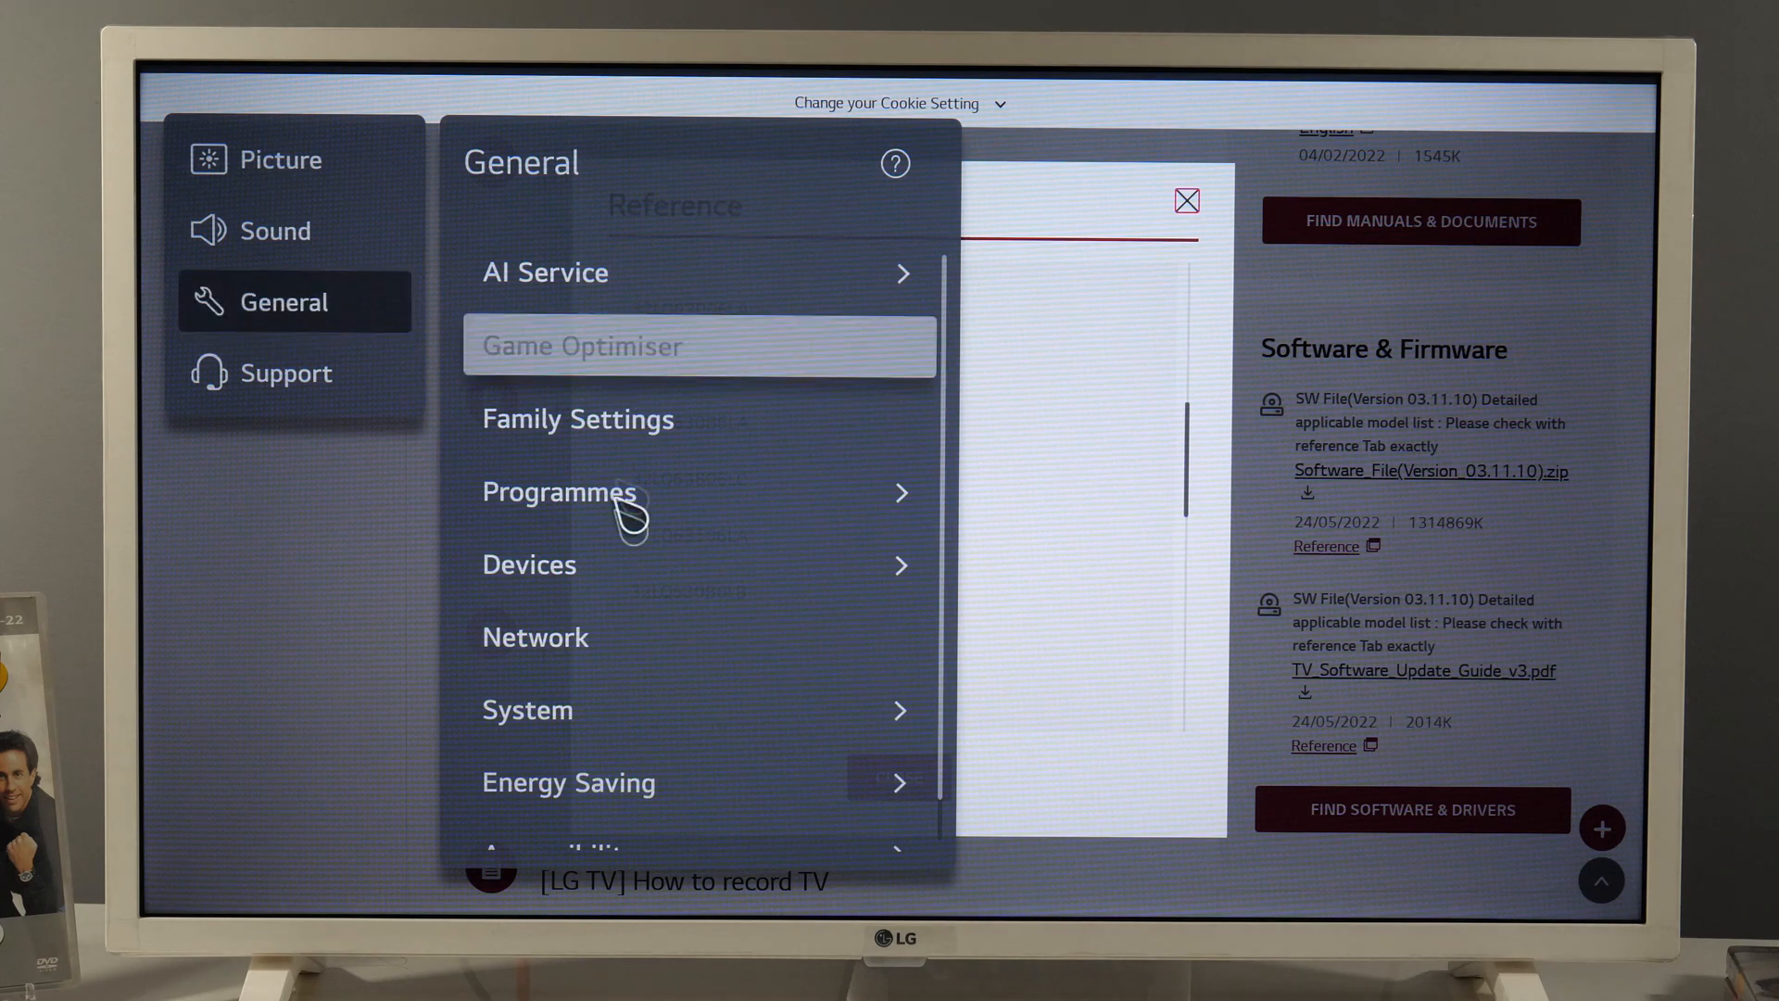
click(527, 565)
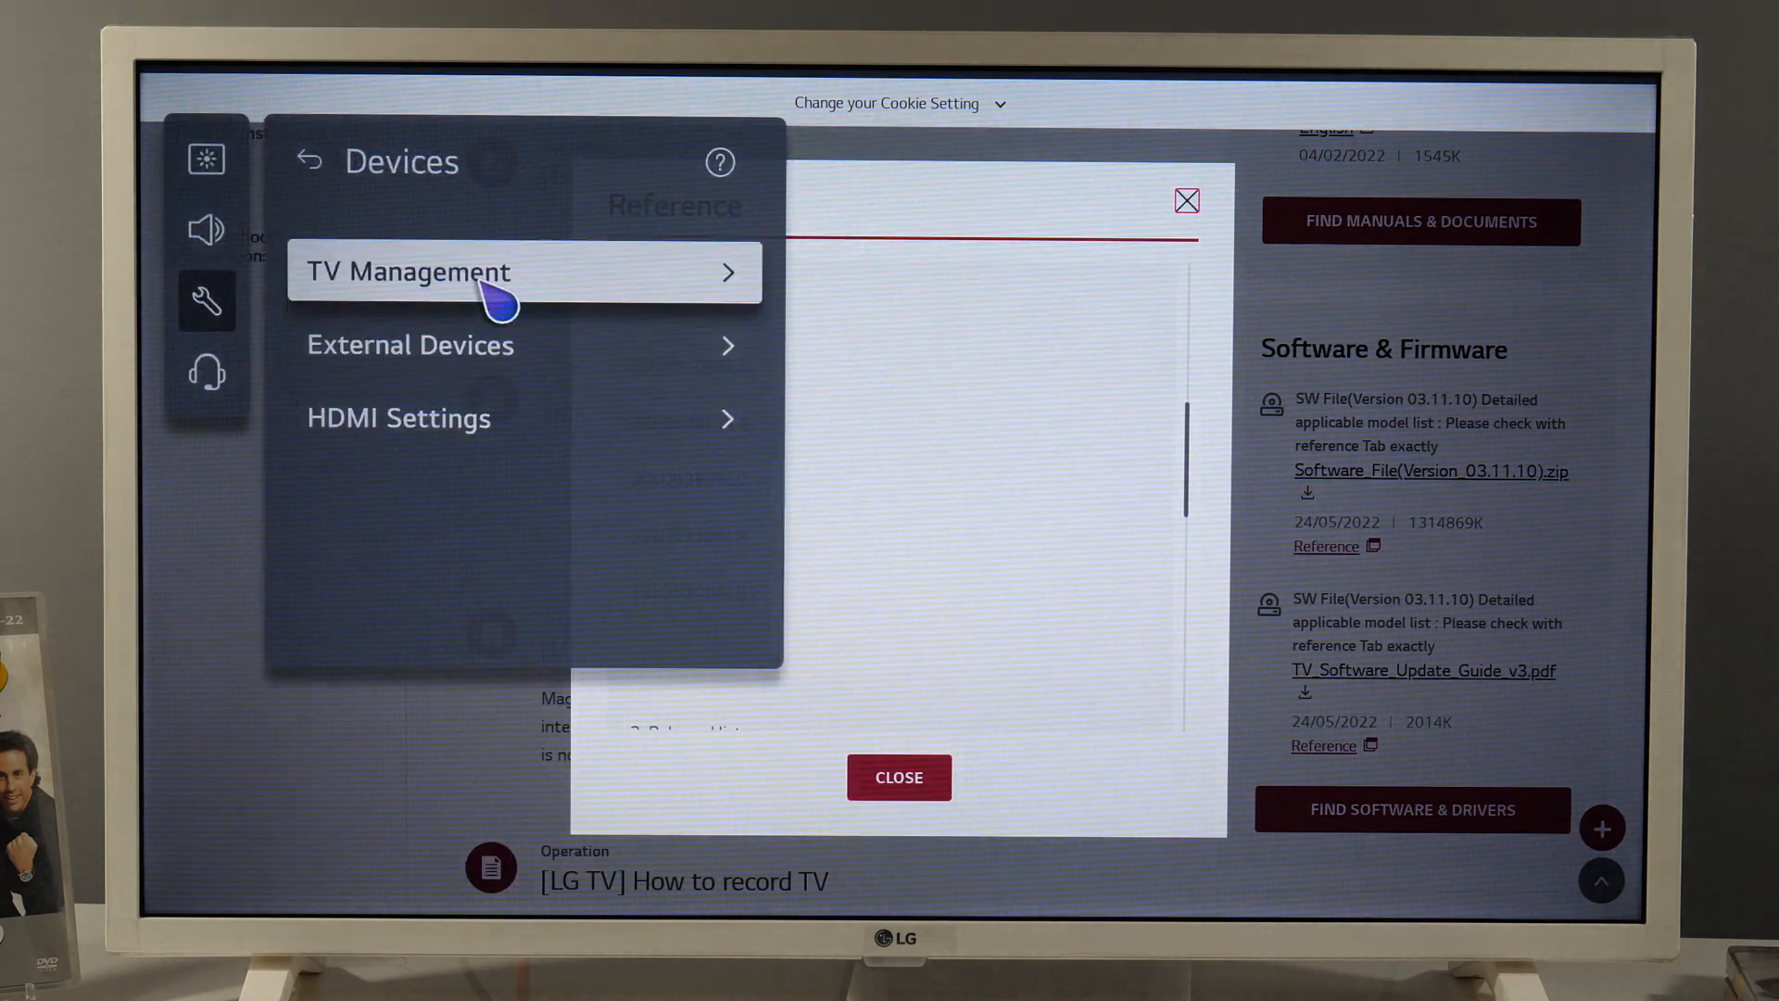
click(409, 272)
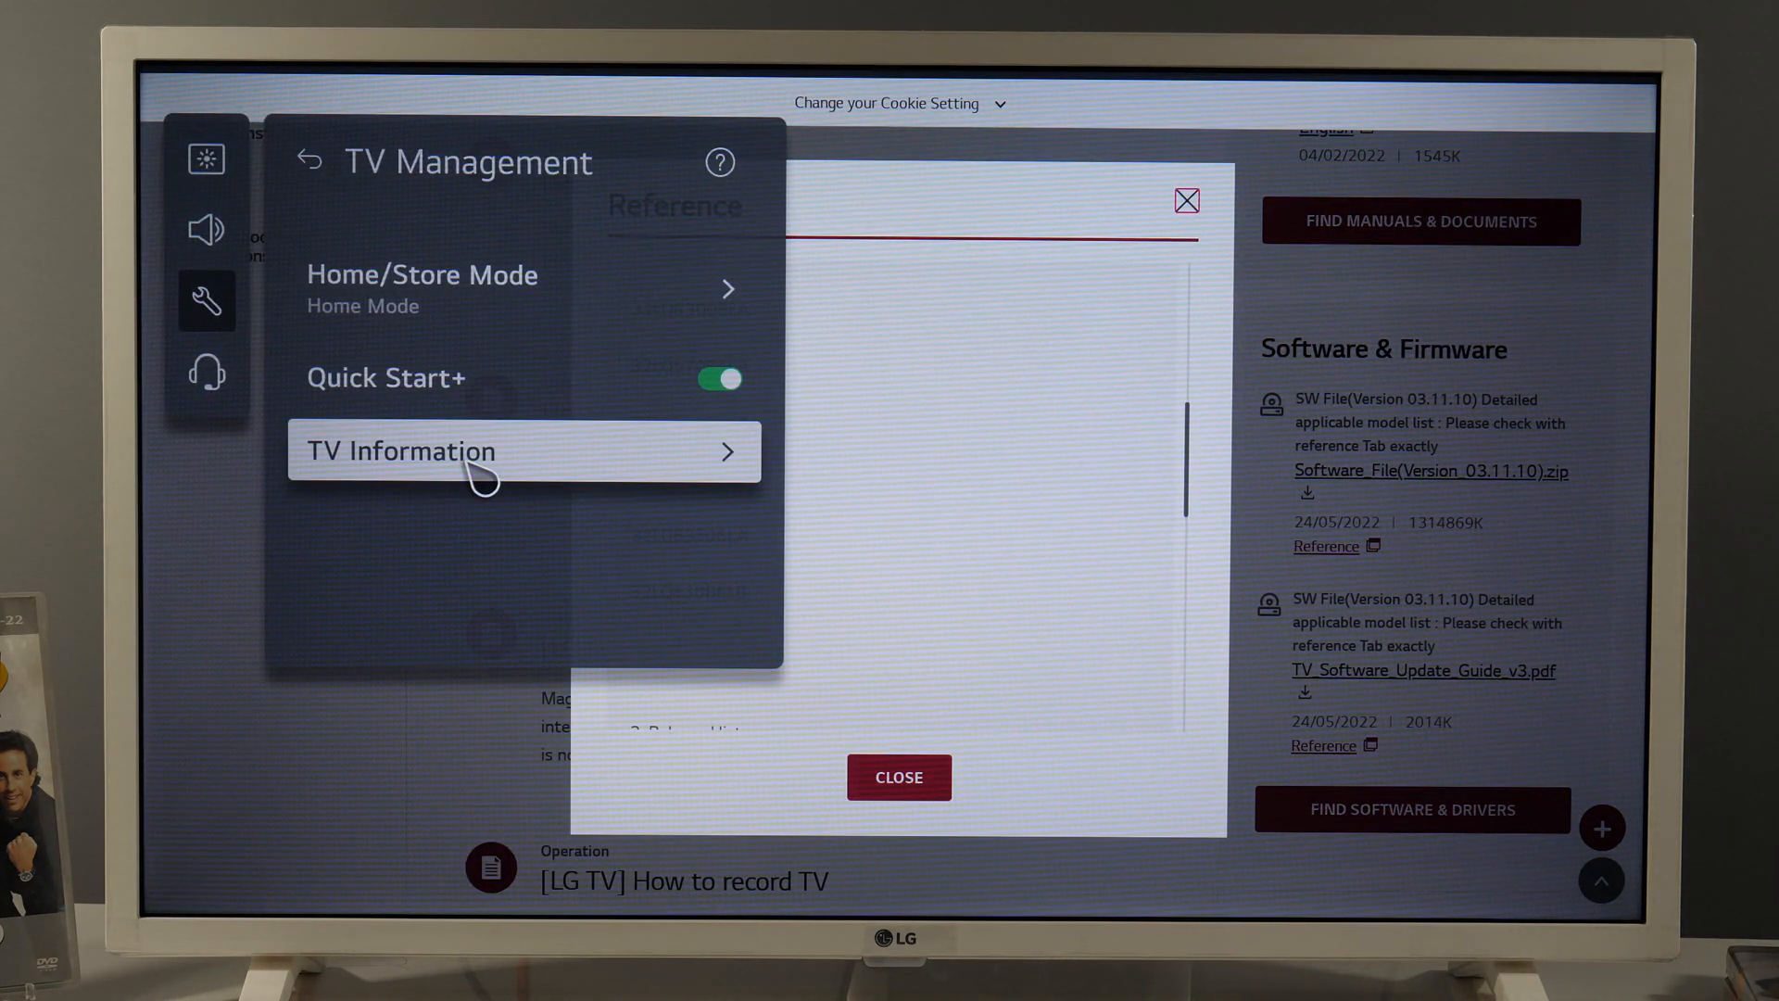
click(398, 451)
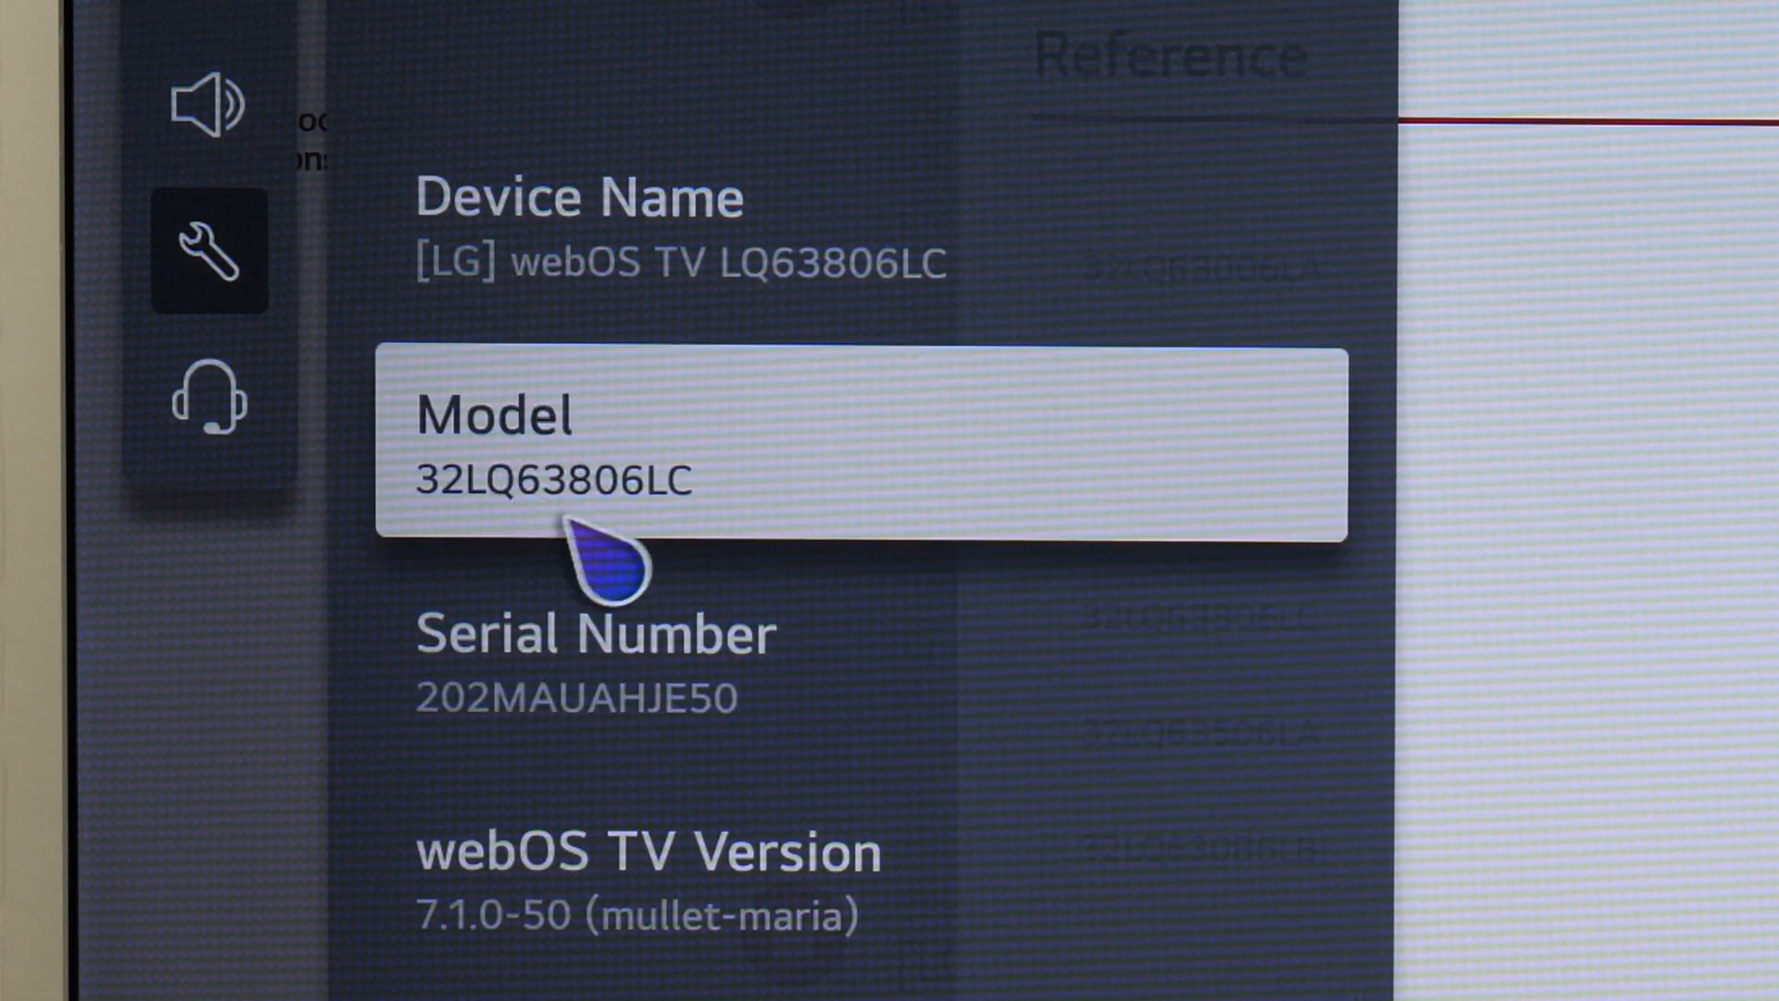